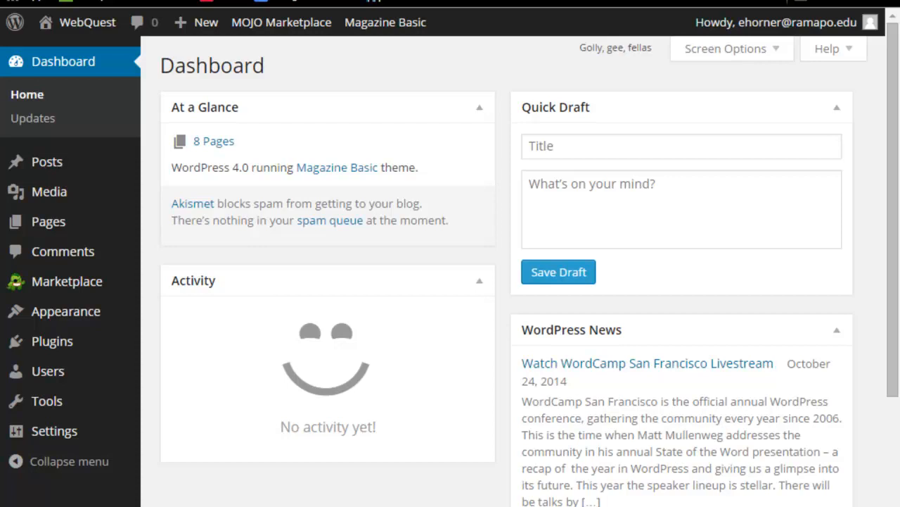
mouse_move(176, 90)
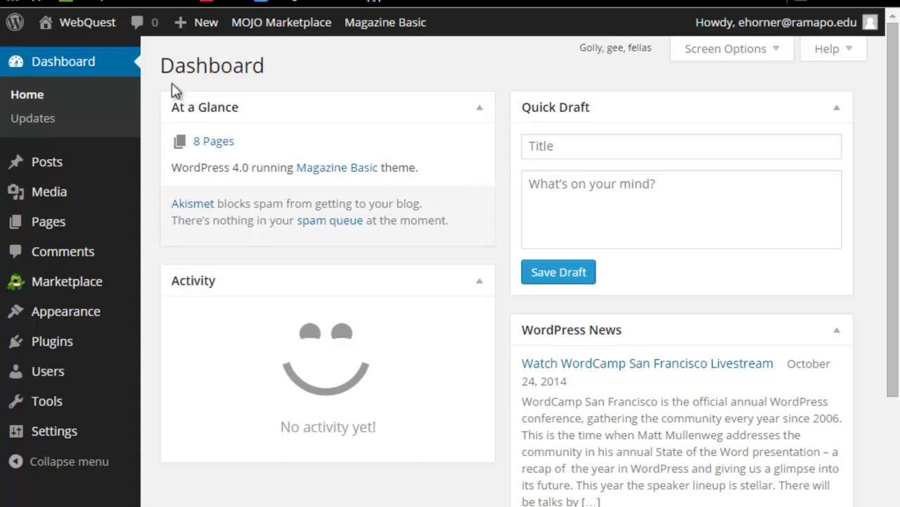
mouse_move(59, 80)
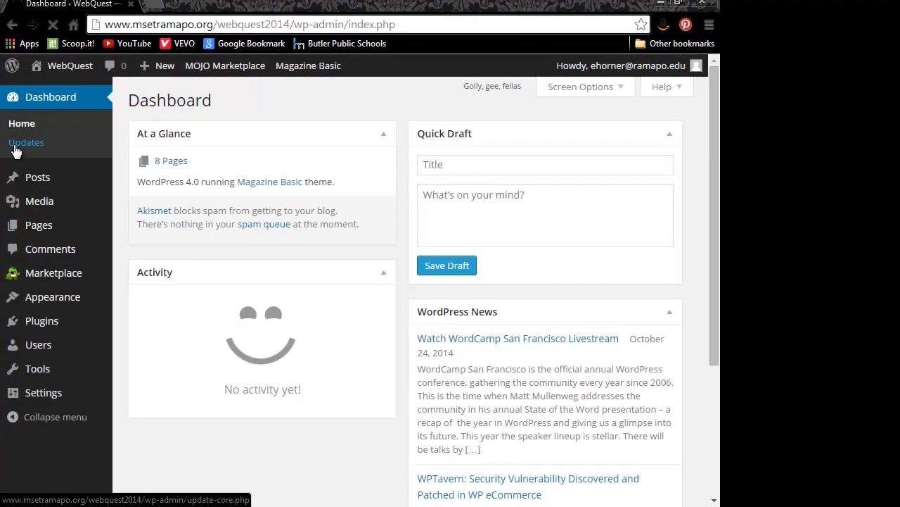
- Check Dashboard > Updates and confirm WordPress 4.0, plugins and themes are current
click(25, 142)
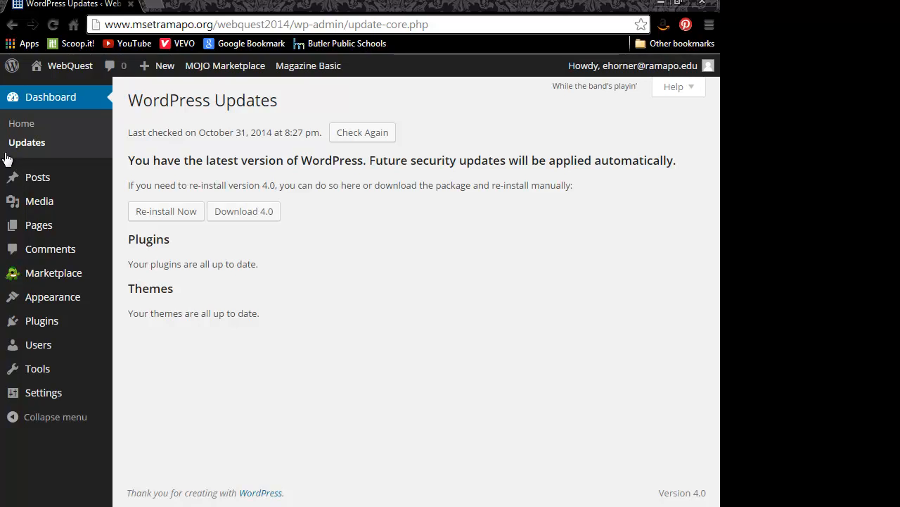
mouse_move(54, 307)
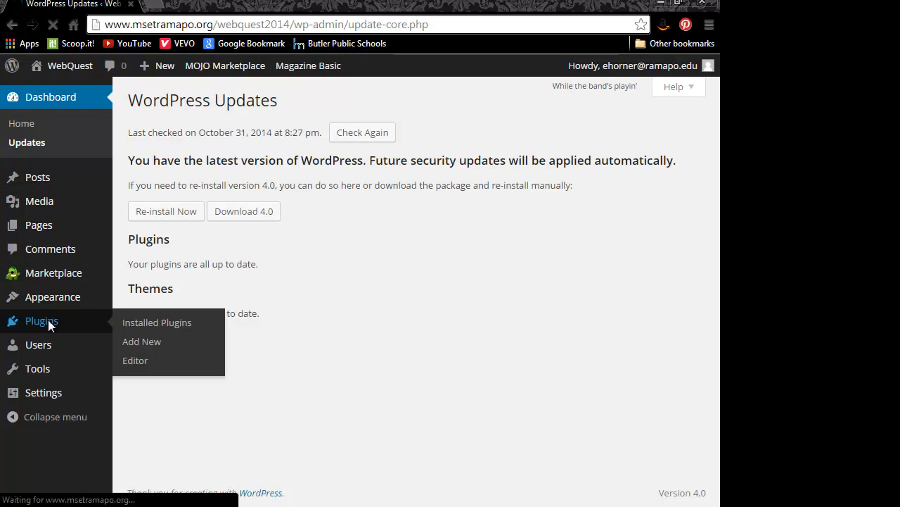
- Review the five installed plugins, including Akismet, Hello Dolly, Jetpack, MOJO Marketplace and Sidekick
click(157, 322)
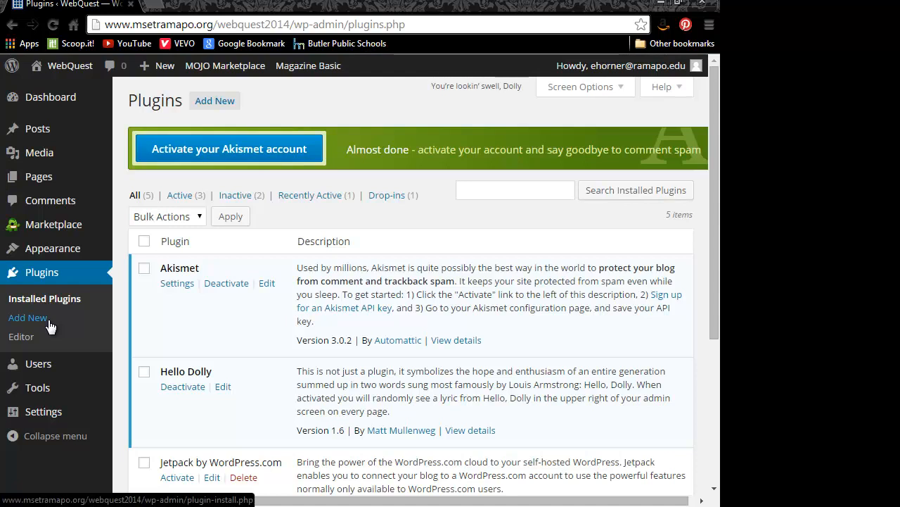
mouse_move(164, 273)
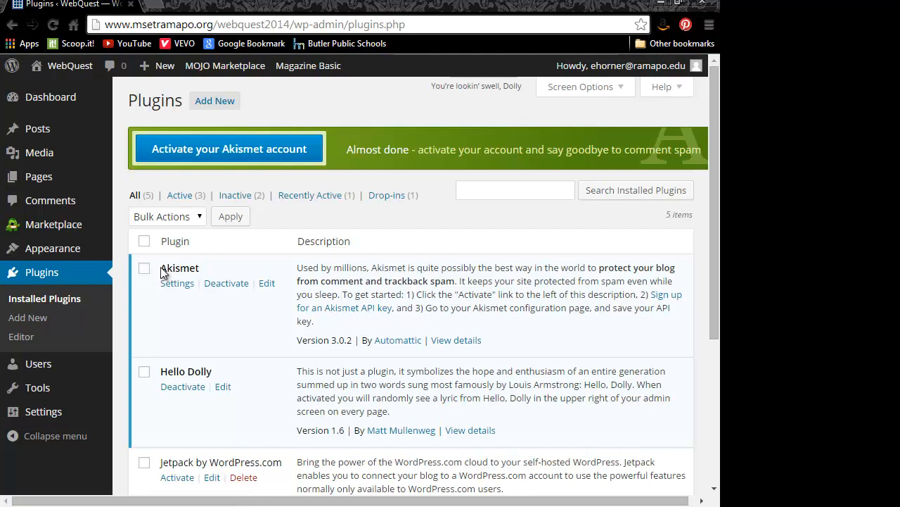
mouse_move(204, 273)
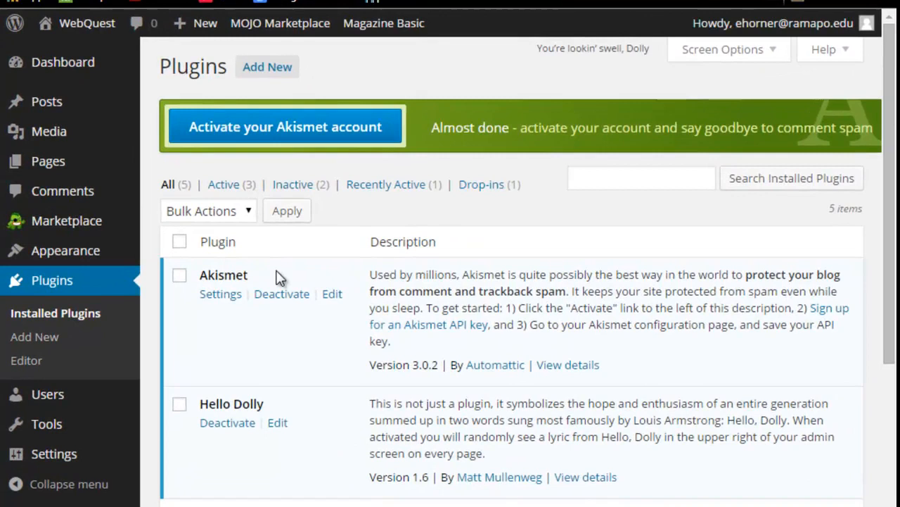
scroll(down, 3)
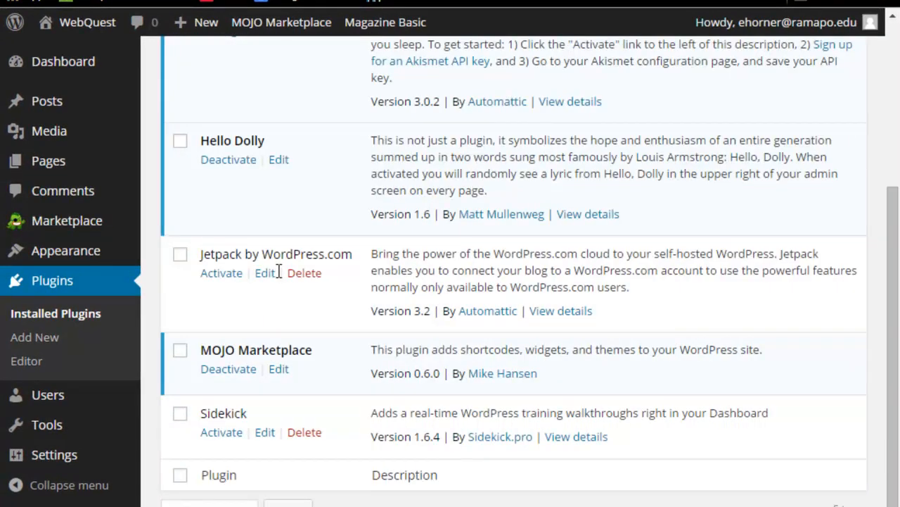
scroll(up, 3)
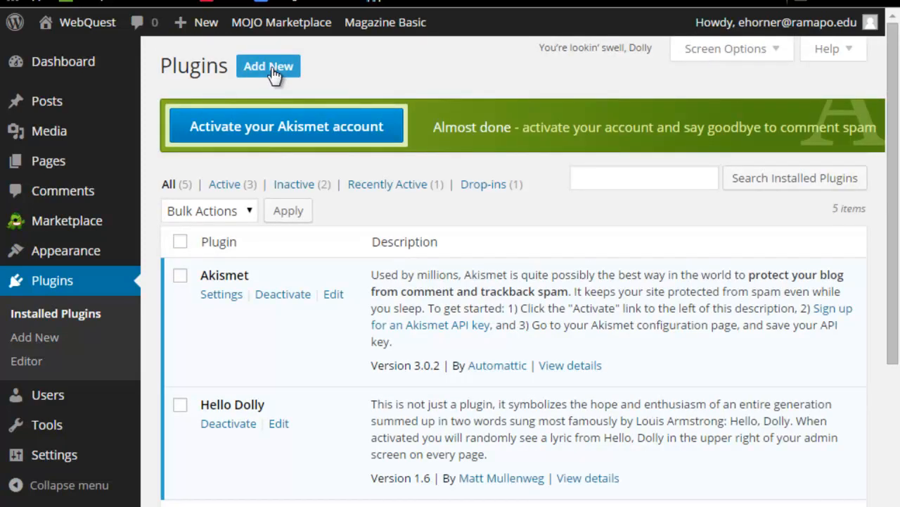
- Search Add New plugins for 'wordfence' so Wordfence Security leads the 22 results
click(268, 66)
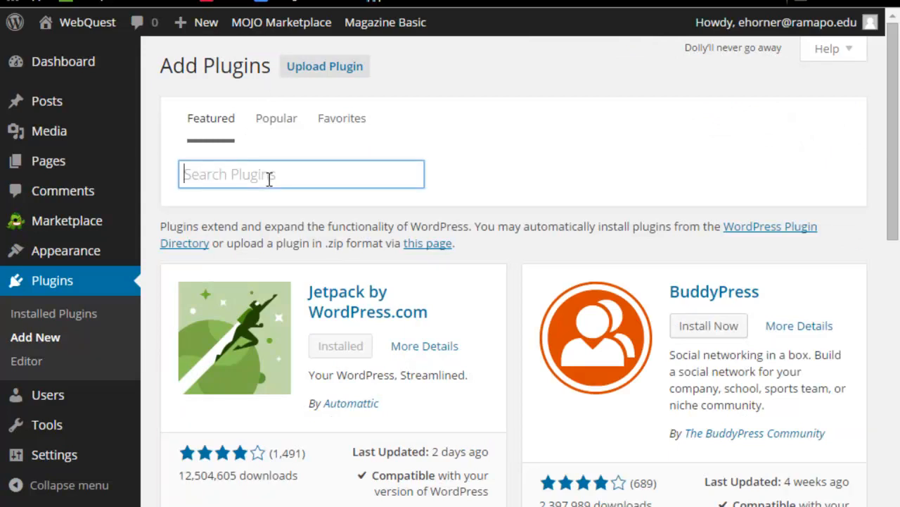
text(wordfence)
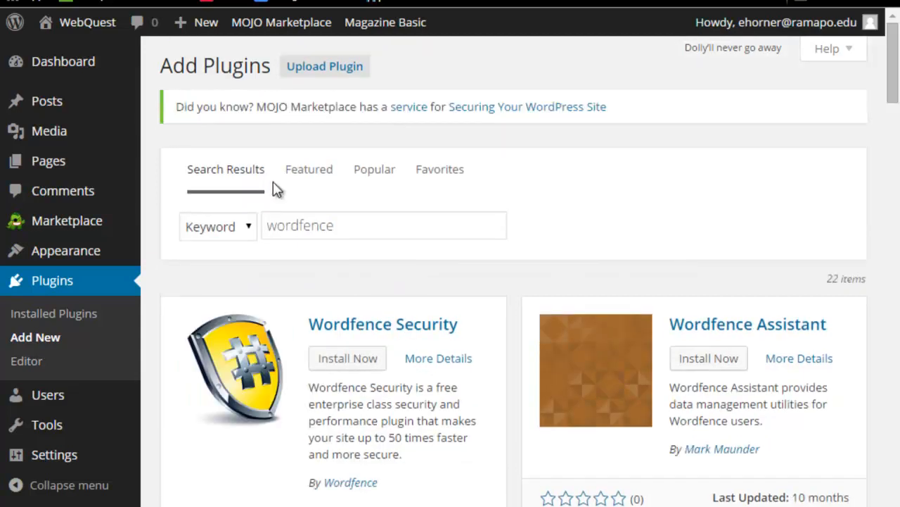
scroll(down, 3)
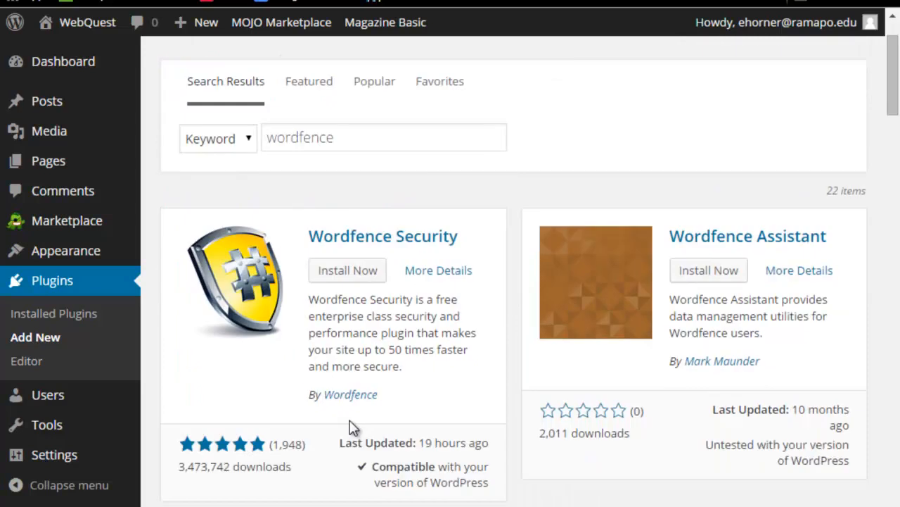
mouse_move(204, 282)
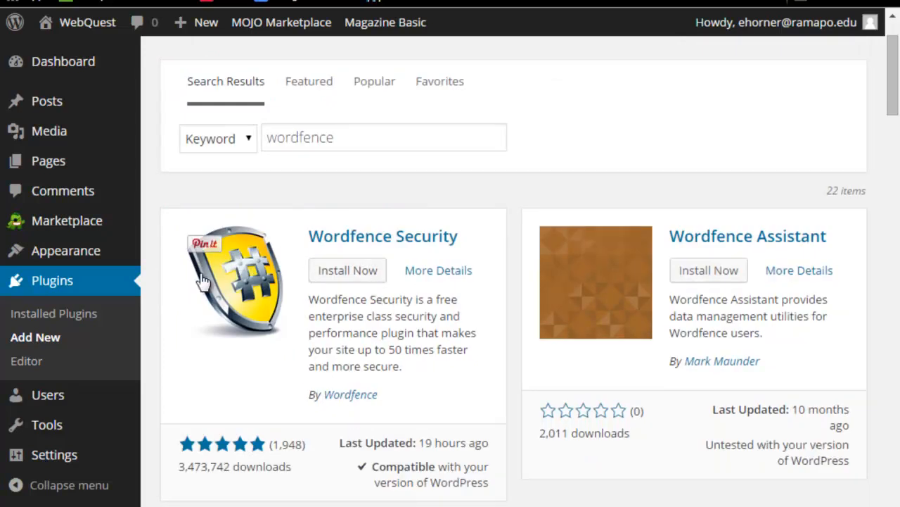
mouse_move(252, 245)
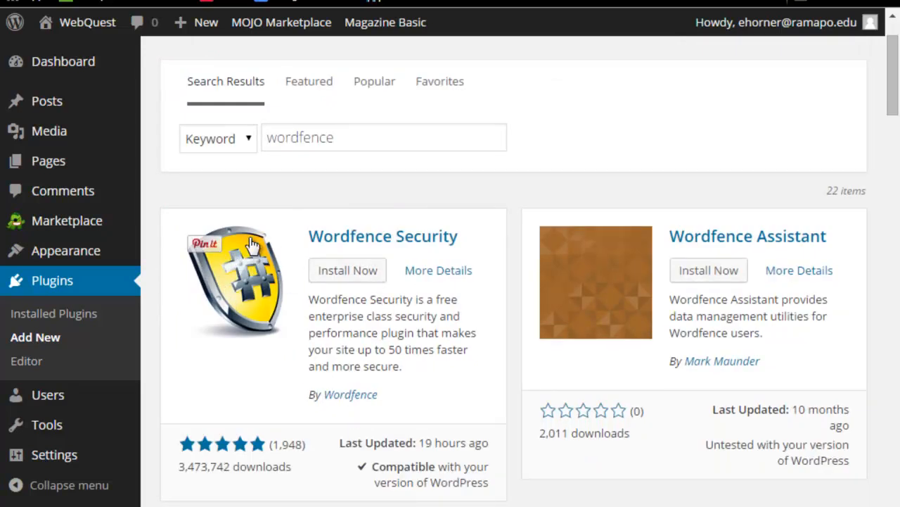
- Install Wordfence Security 5.2.8 from the search results, confirming the prompt
click(347, 270)
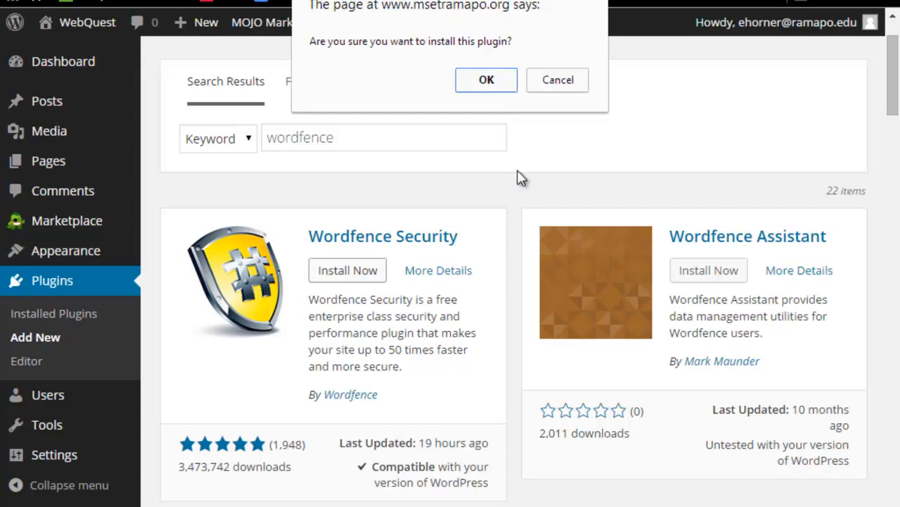
mouse_move(487, 79)
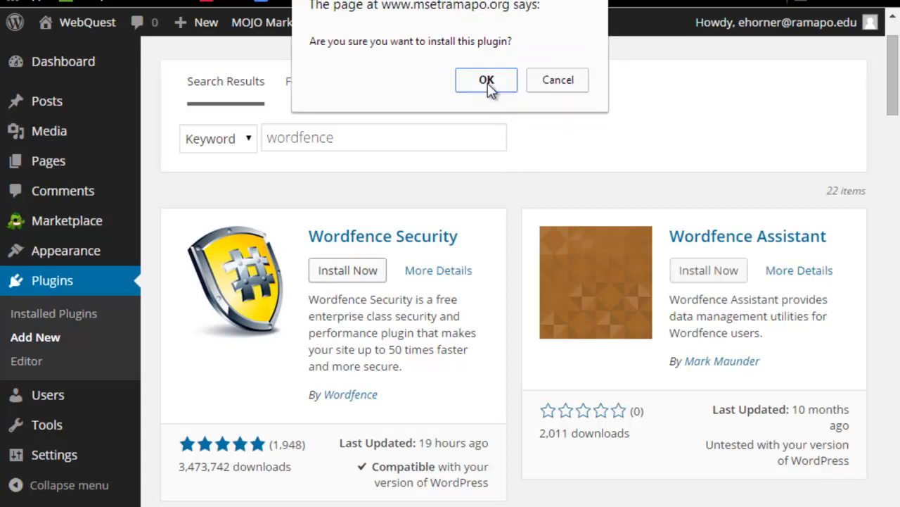
click(486, 79)
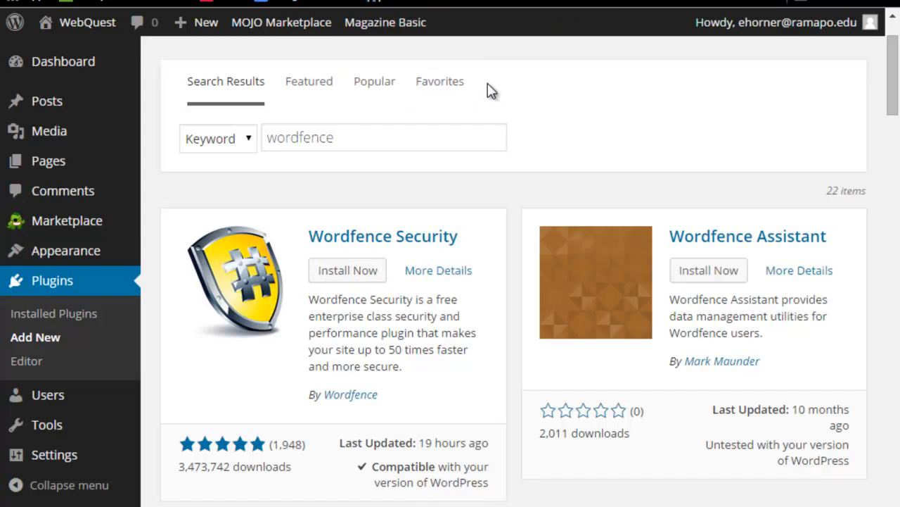
click(348, 270)
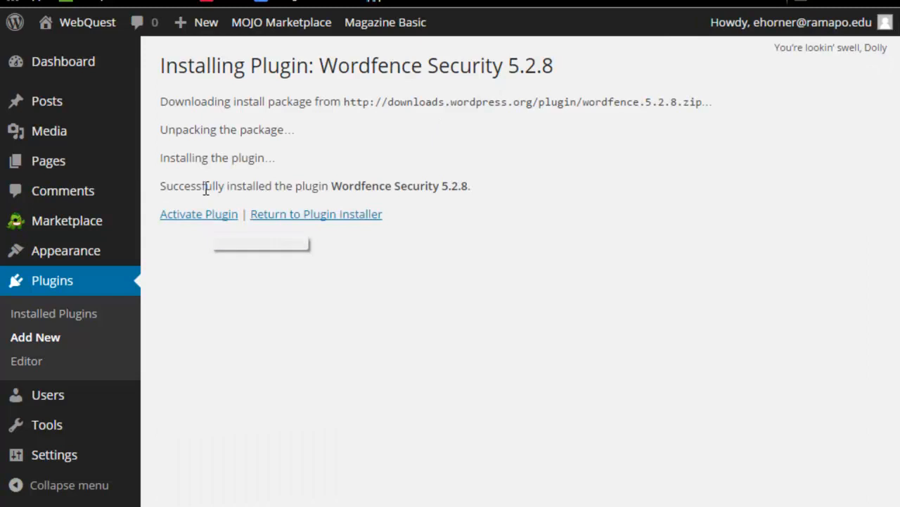
mouse_move(200, 214)
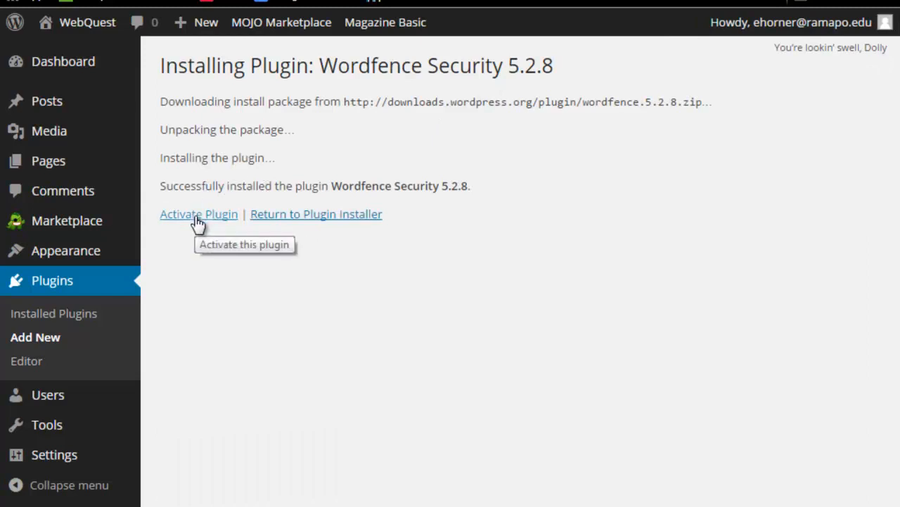
mouse_move(200, 214)
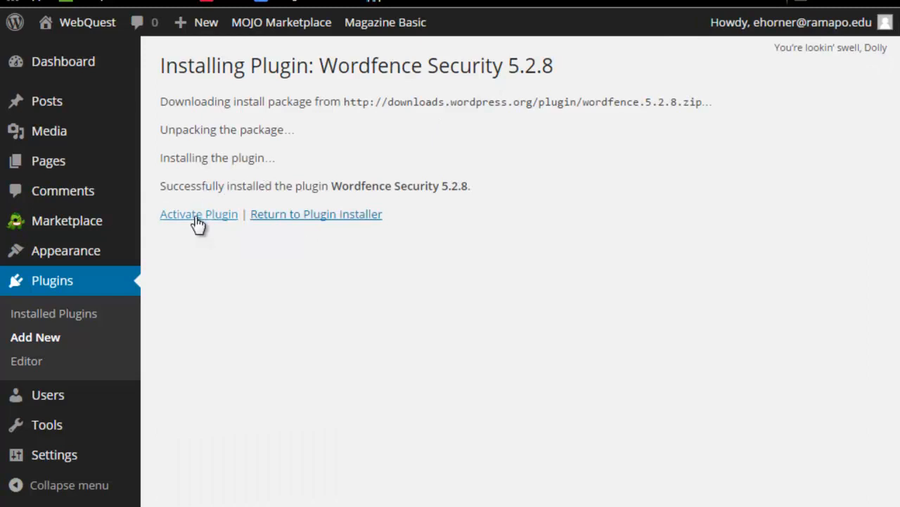
mouse_move(190, 256)
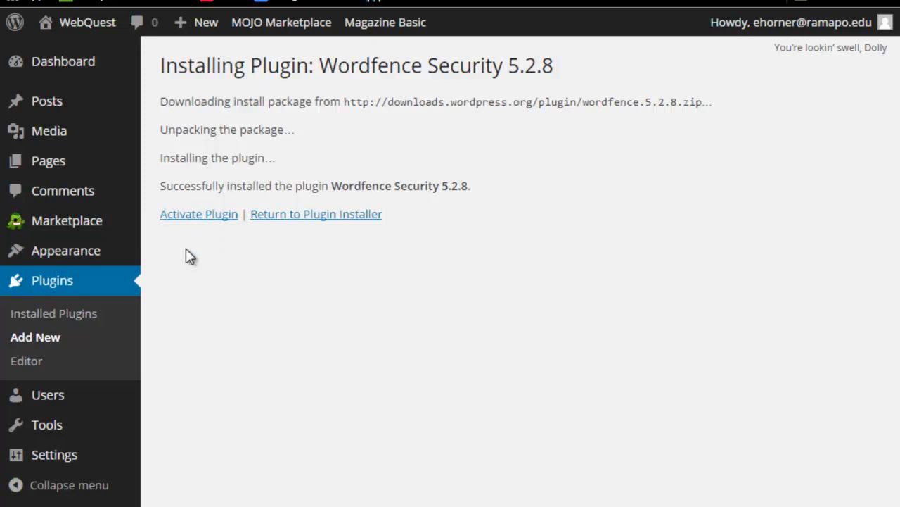
- Activate Wordfence, opt out of the mailing list and enter the admin alert email
click(198, 214)
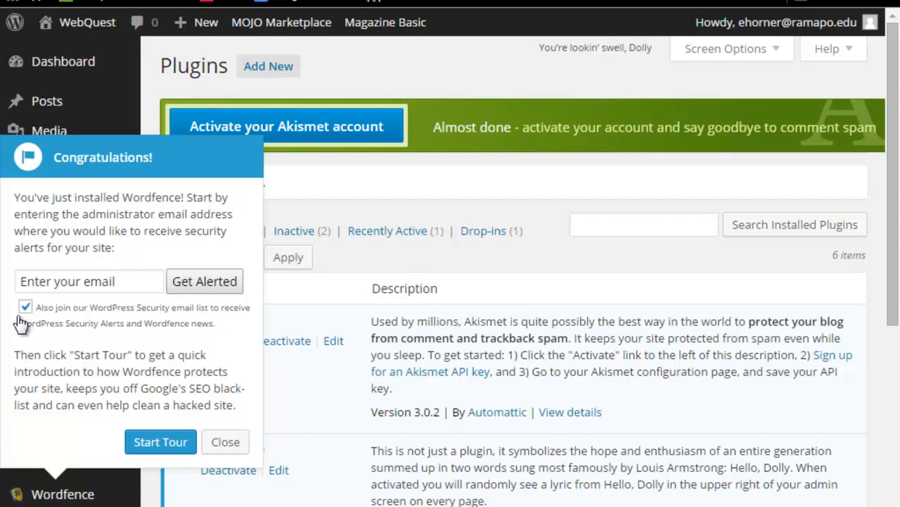
click(25, 307)
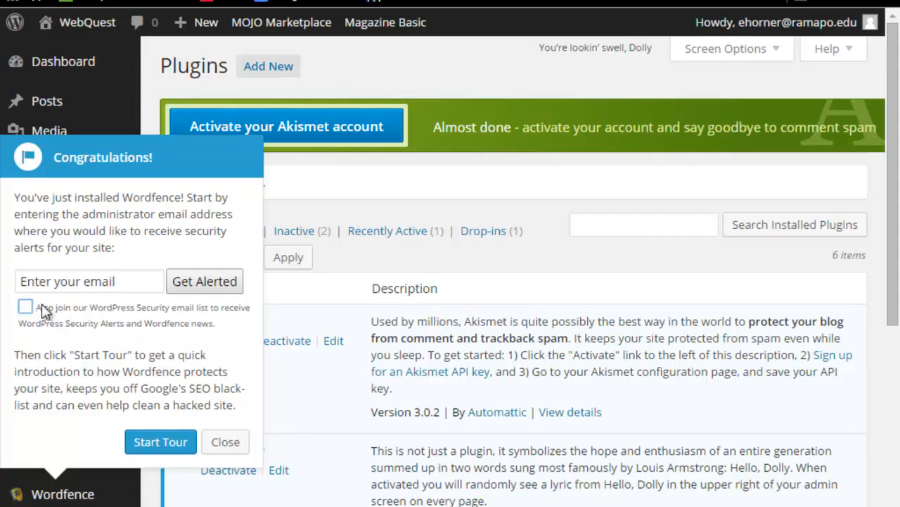
click(90, 281)
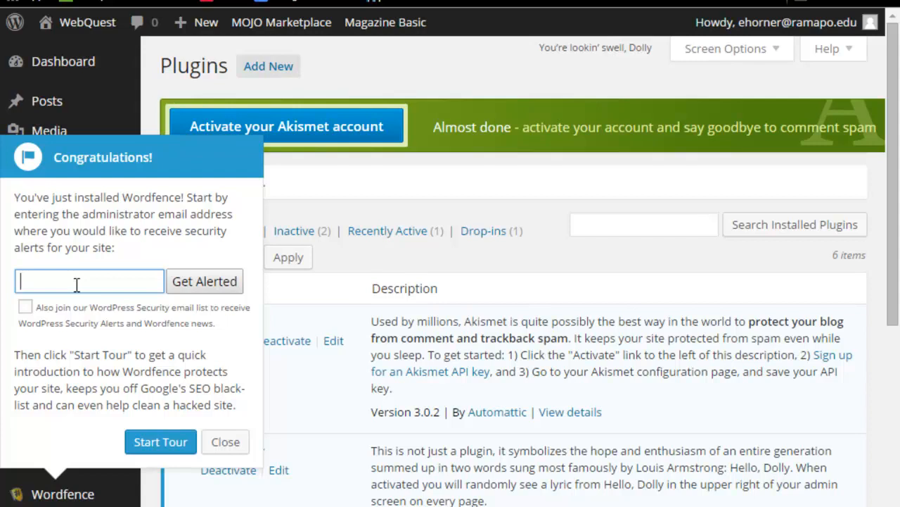
text(e)
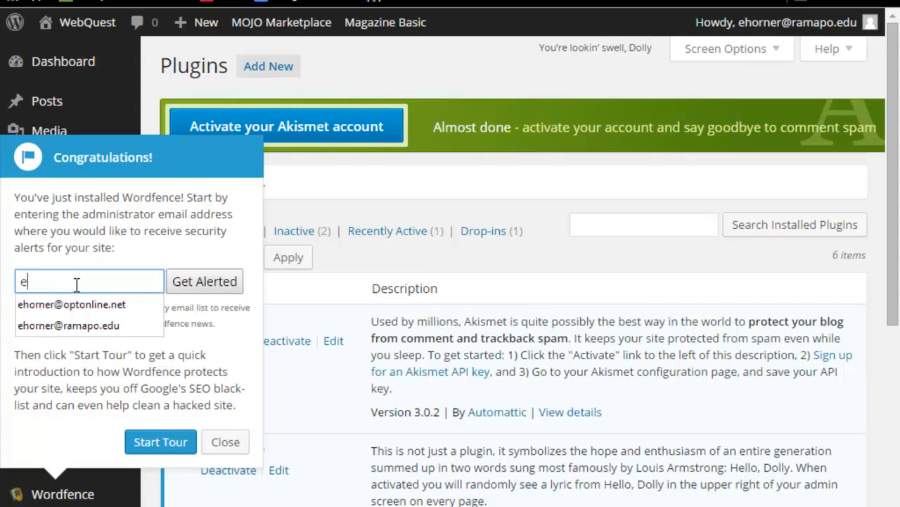
text(horner)
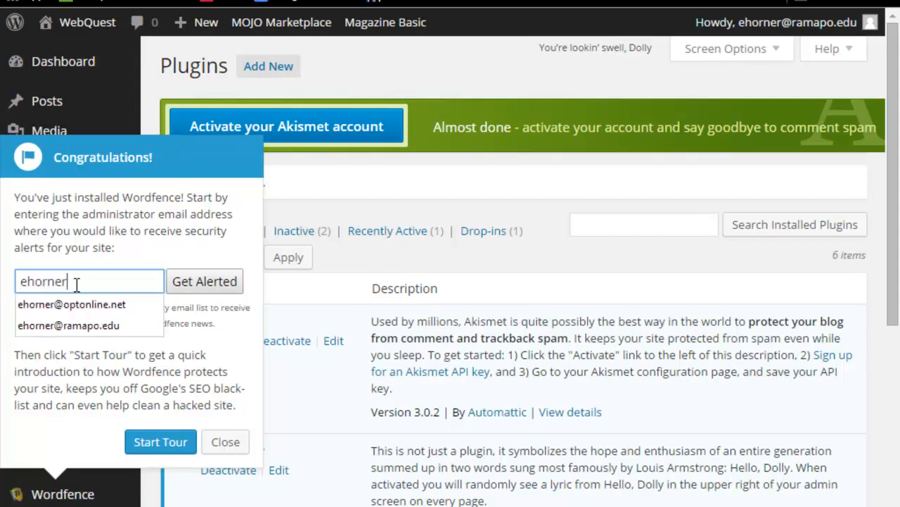
click(68, 325)
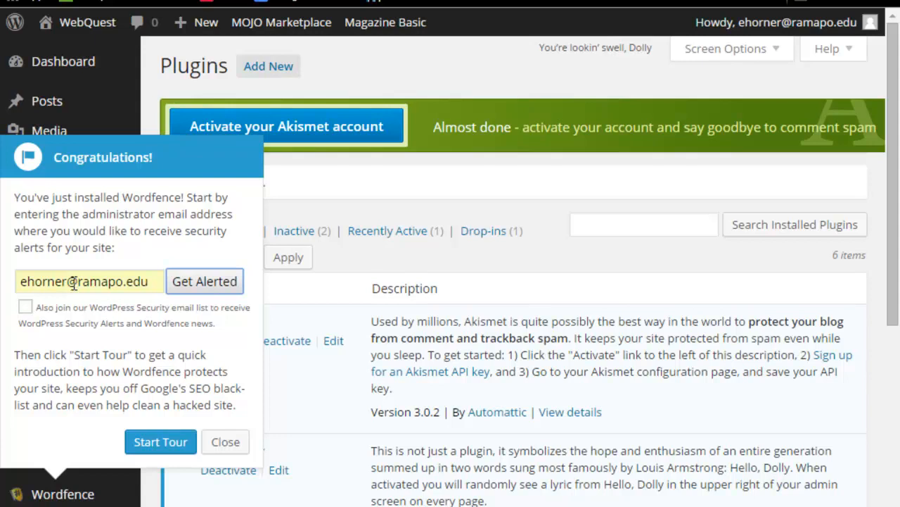
mouse_move(205, 281)
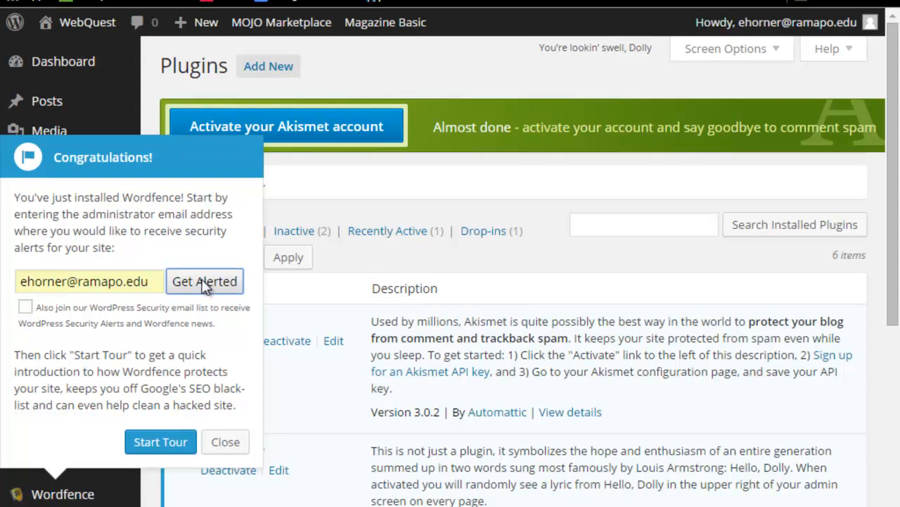
- Save the alert email via Get Alerted and confirm Wordfence shows as activated
click(205, 281)
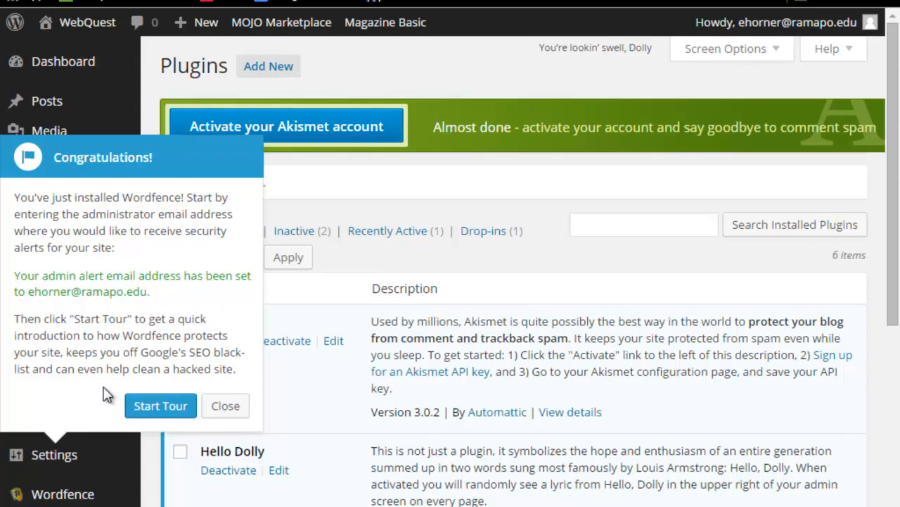
mouse_move(160, 405)
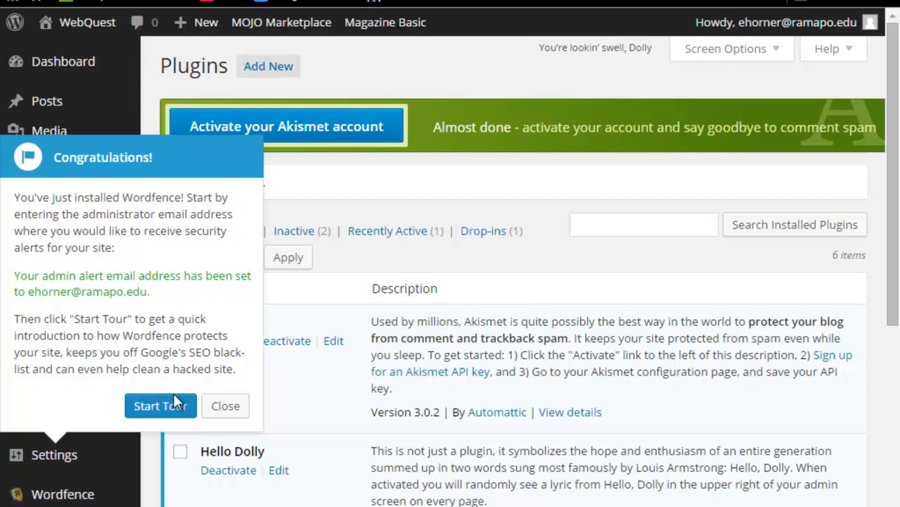
click(225, 405)
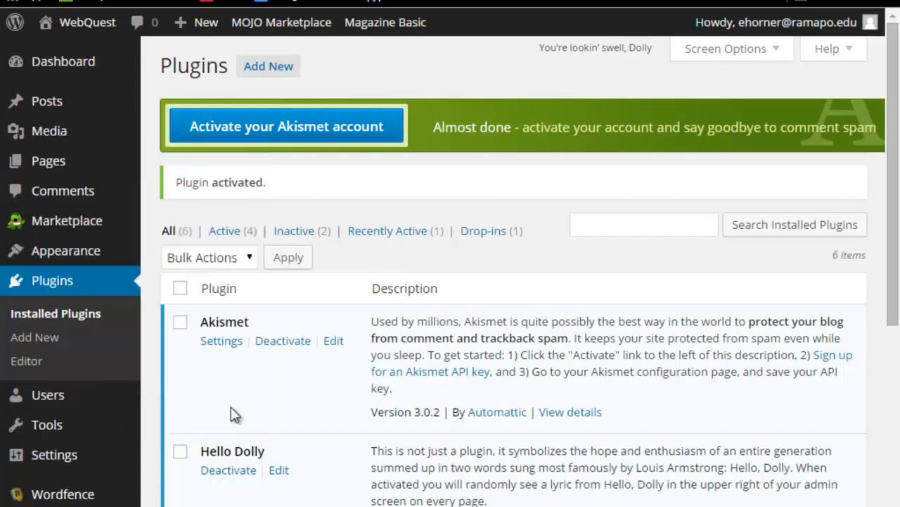
mouse_move(78, 500)
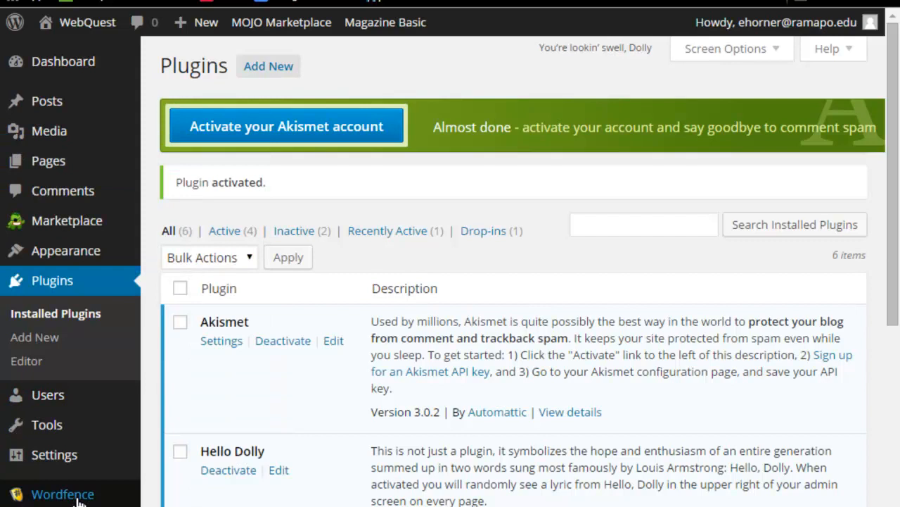
mouse_move(54, 453)
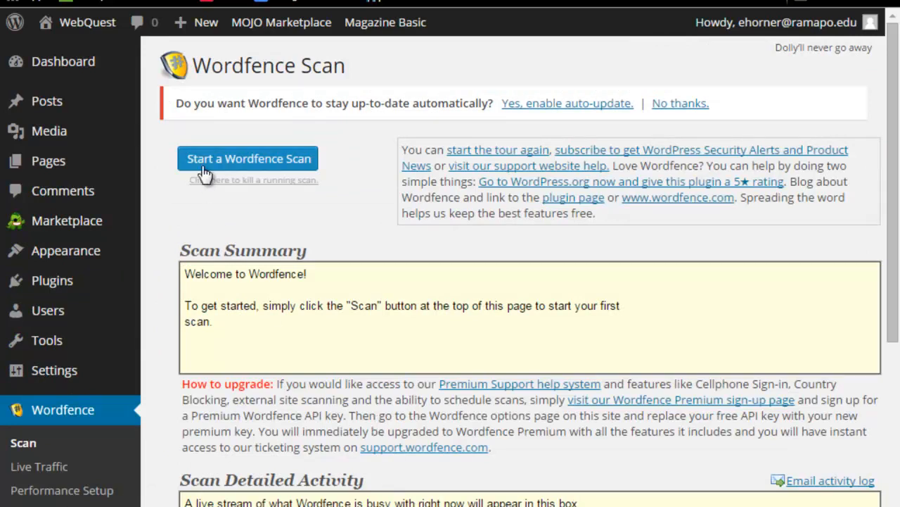
mouse_move(62, 410)
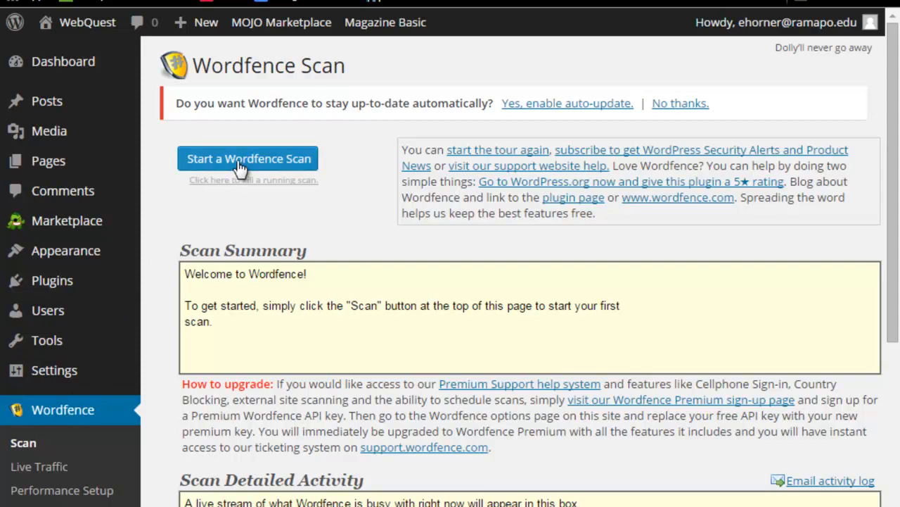
- Run a Wordfence scan and review the New Issues flagging wp-config-sample.php as modified
click(248, 158)
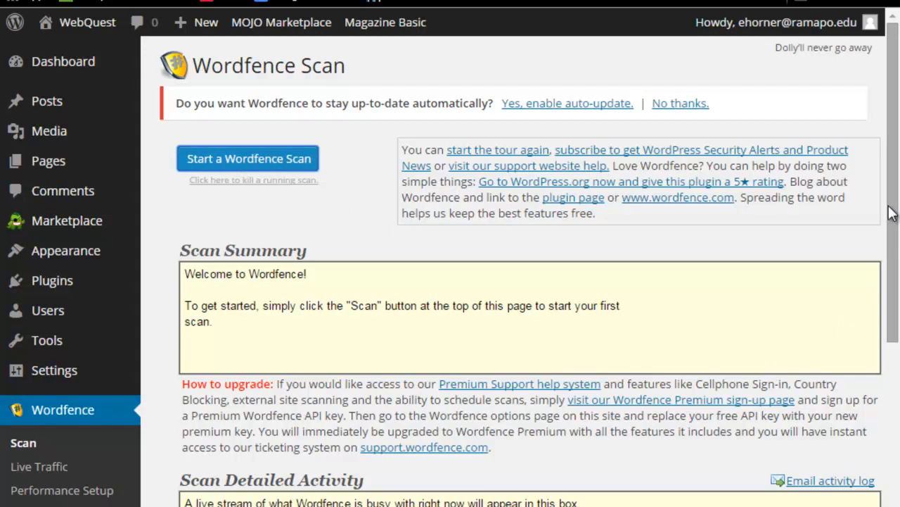
click(248, 157)
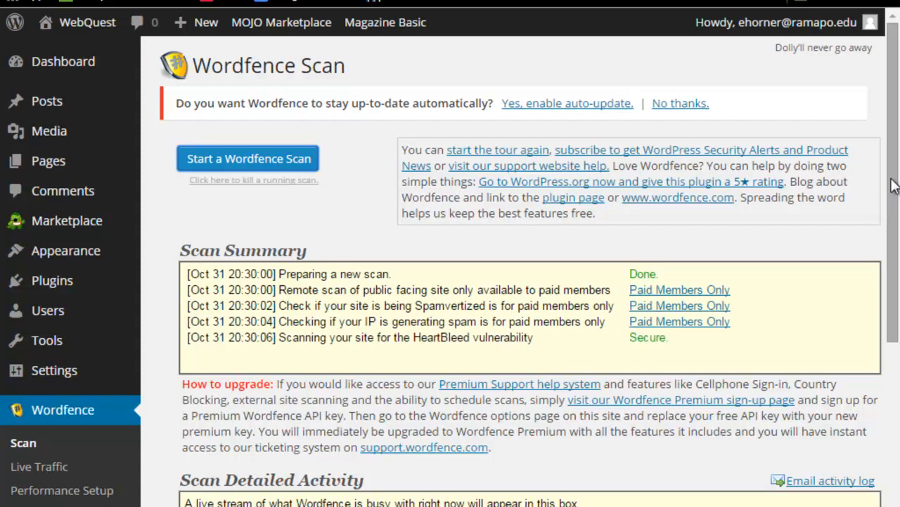
scroll(down, 3)
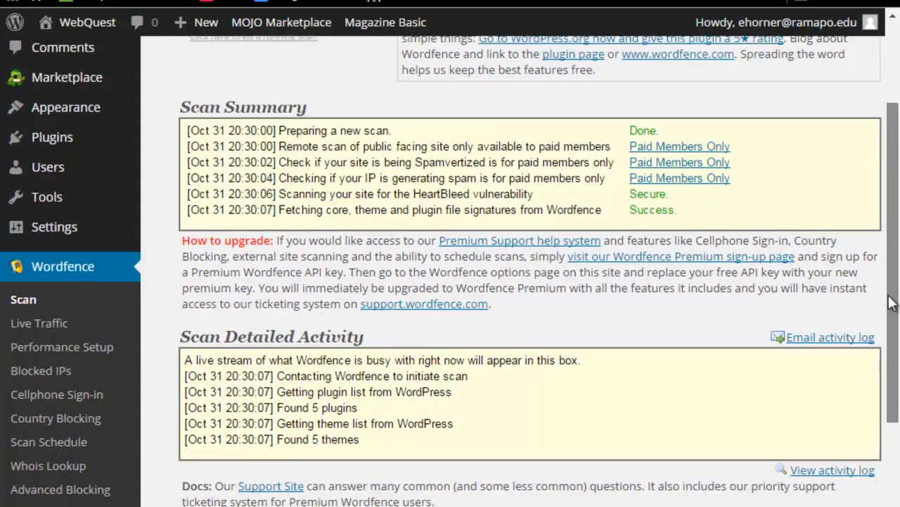
scroll(down, 3)
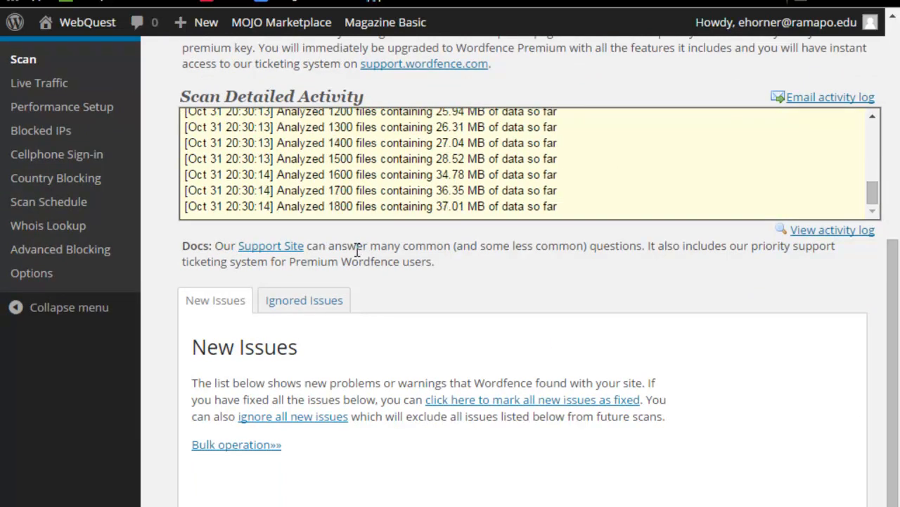
scroll(down, 3)
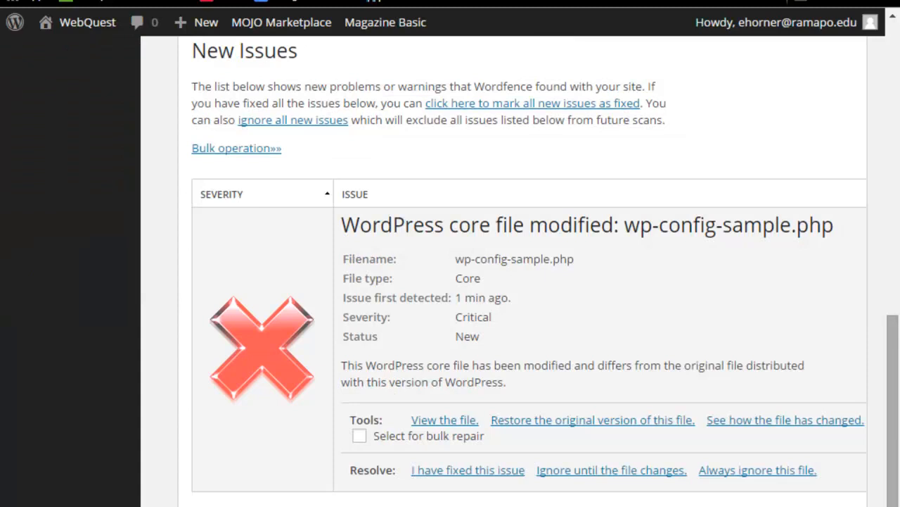
mouse_move(504, 332)
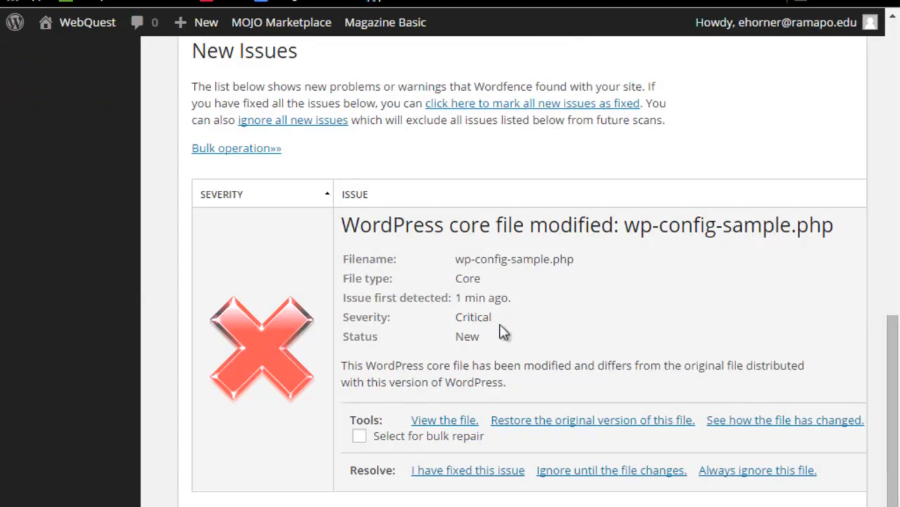
mouse_move(481, 269)
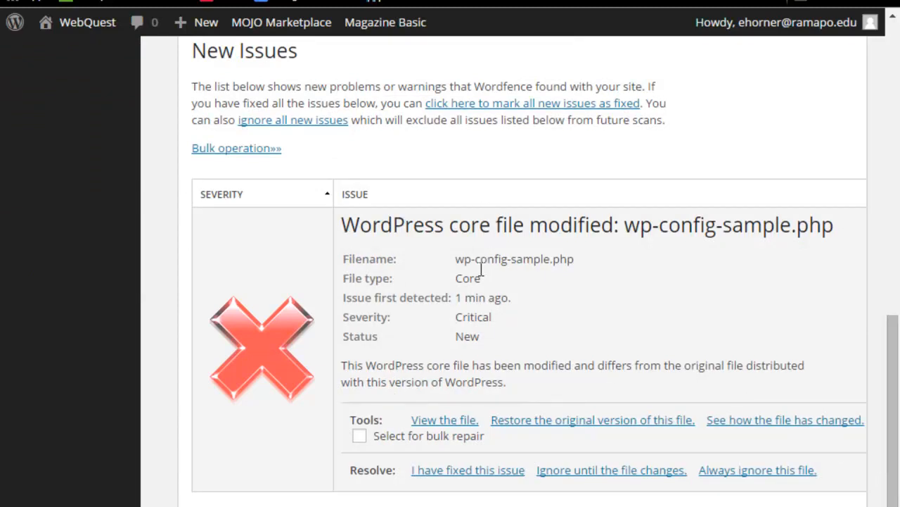
mouse_move(623, 223)
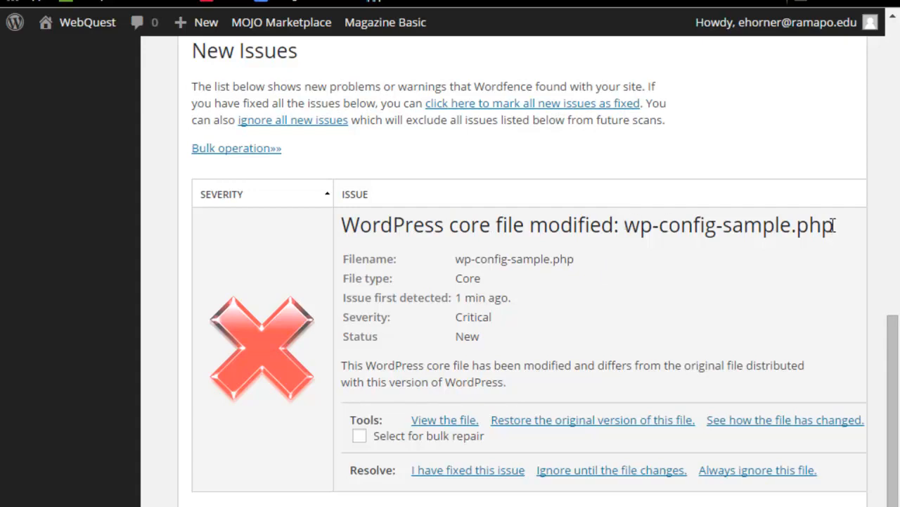
mouse_move(505, 253)
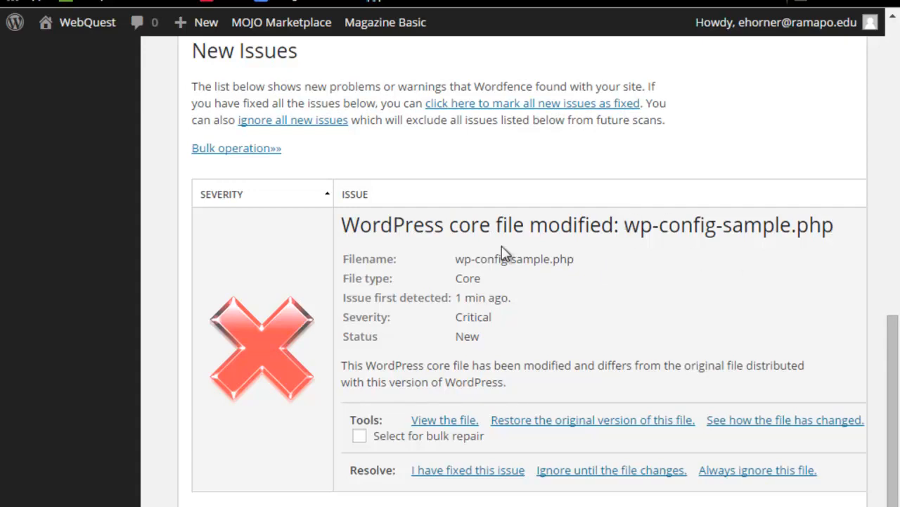
mouse_move(458, 259)
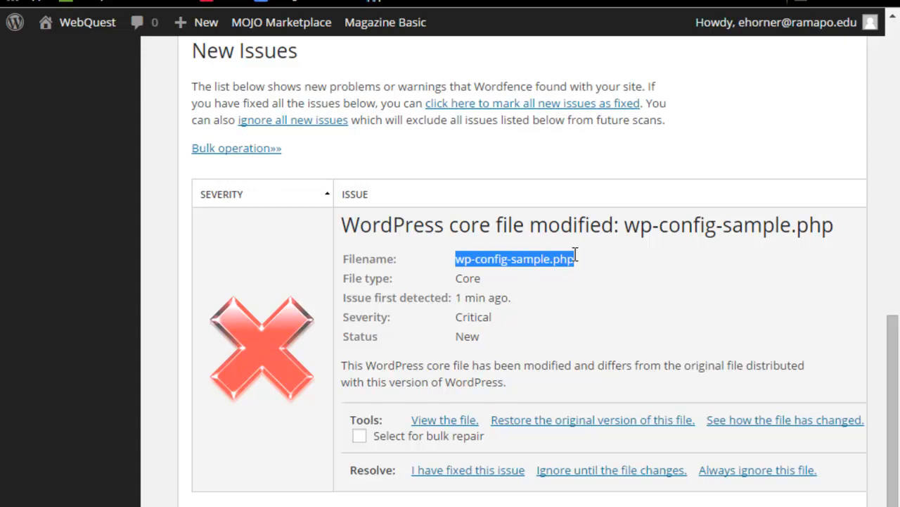
mouse_move(548, 434)
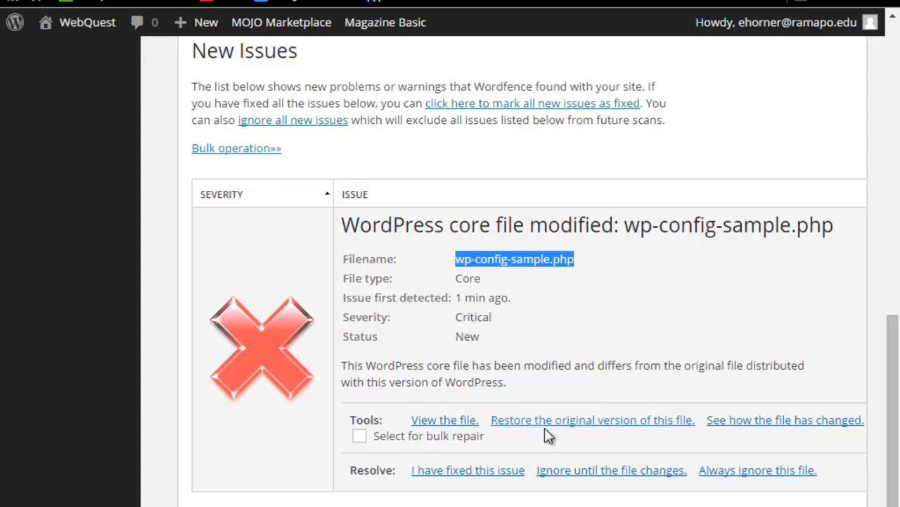
mouse_move(549, 425)
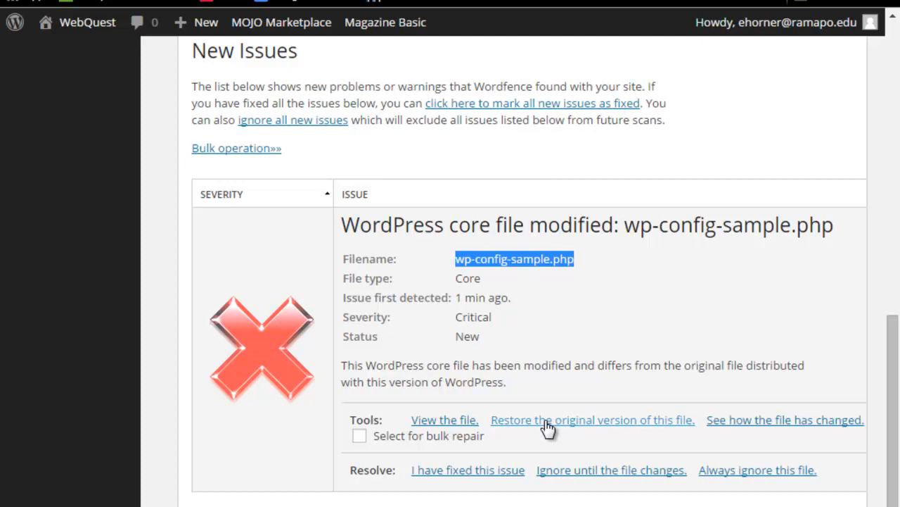
- Restore the original wp-config-sample.php core file so no security problems remain
click(593, 419)
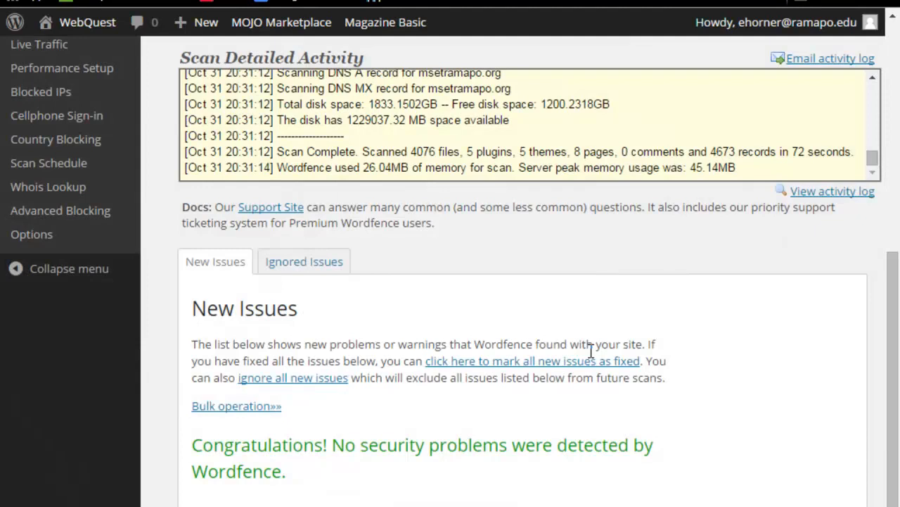
- Go from the scan results to Wordfence Options with the free API key license
scroll(up, 3)
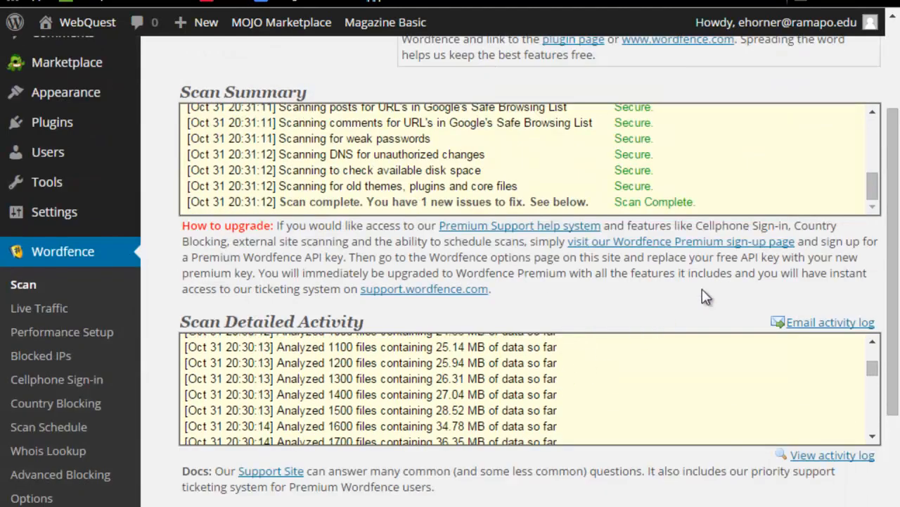
scroll(up, 3)
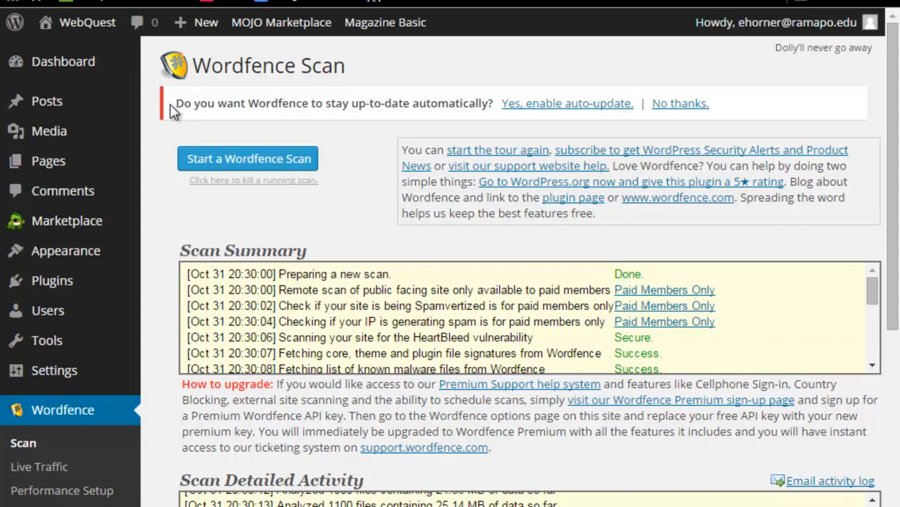
mouse_move(341, 107)
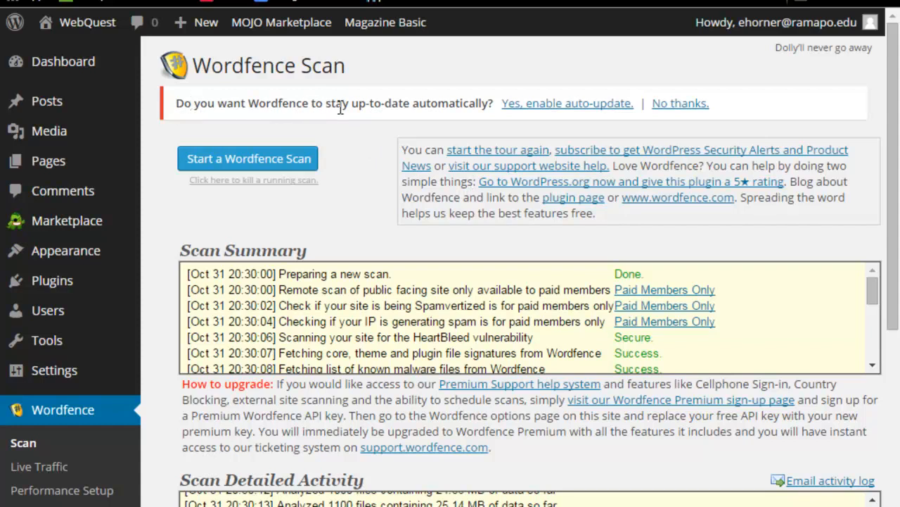
mouse_move(566, 104)
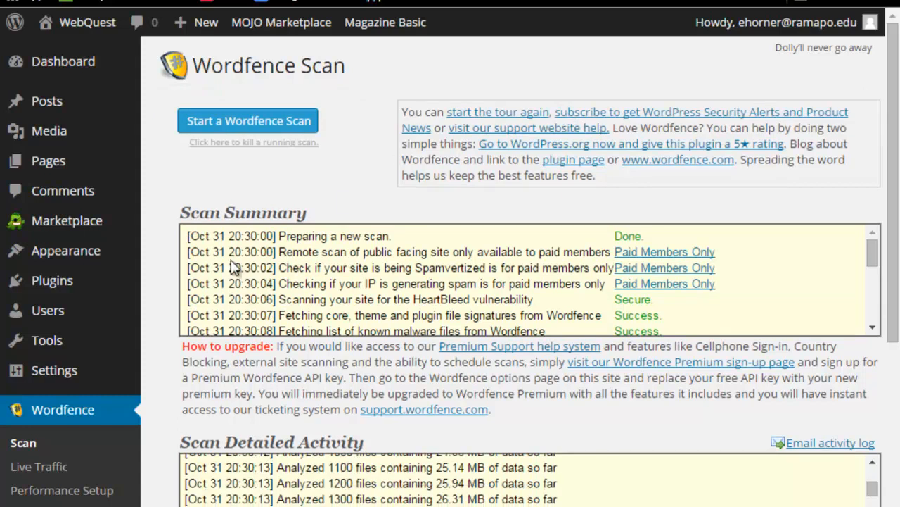
scroll(down, 3)
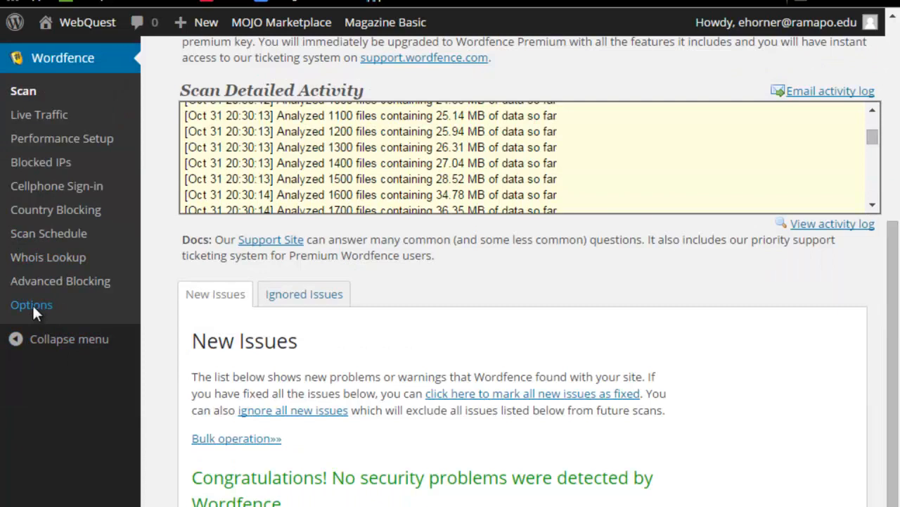
click(31, 304)
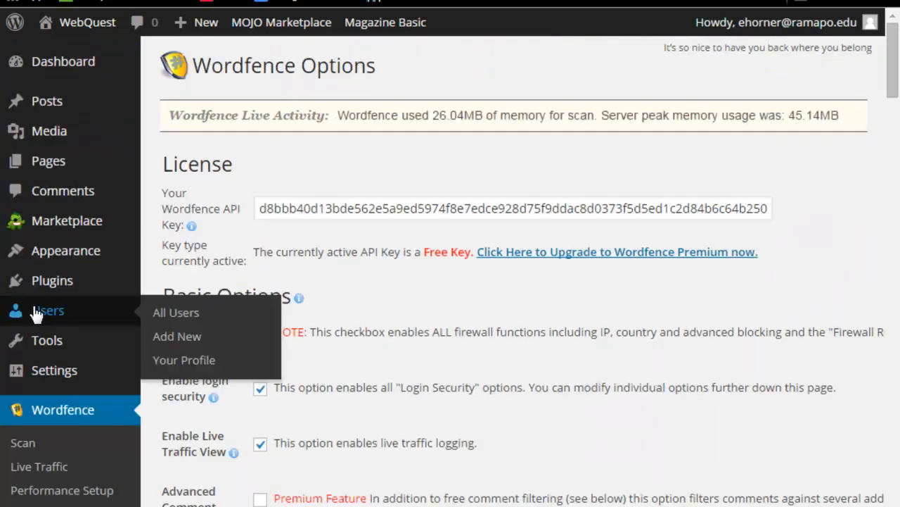
mouse_move(529, 369)
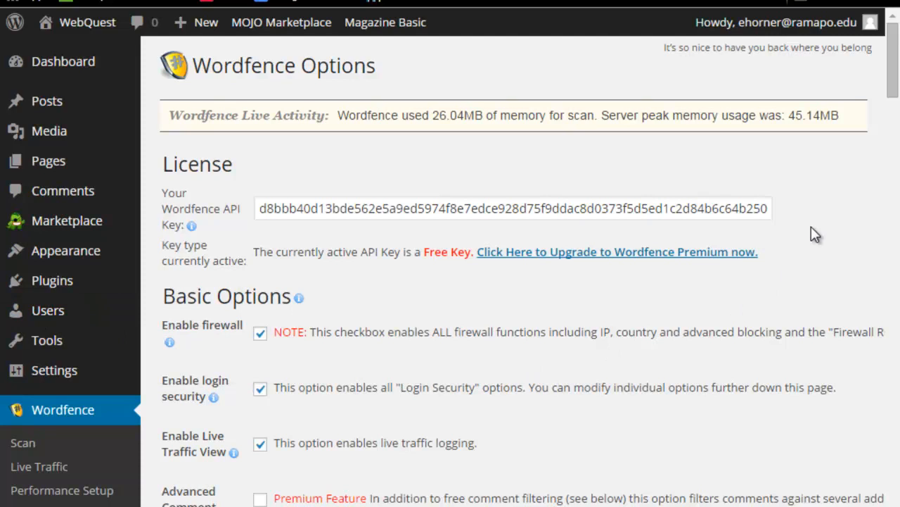
- Review basic options: firewall, auto-scan and auto-update enabled, alert email, Level 2 medium protection
scroll(down, 3)
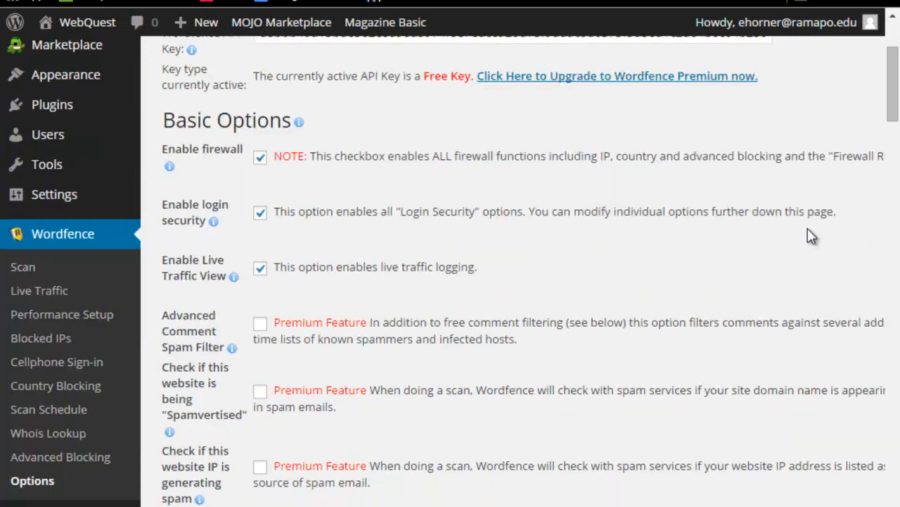
mouse_move(264, 298)
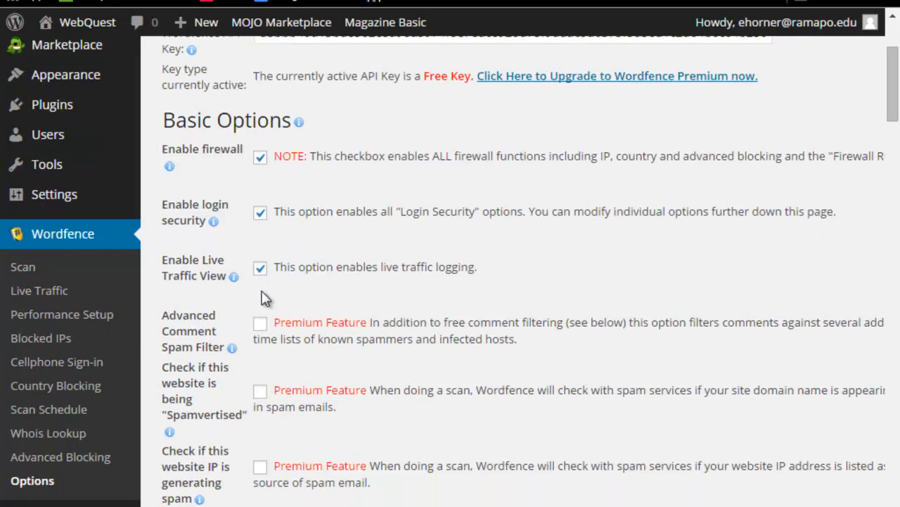
scroll(down, 3)
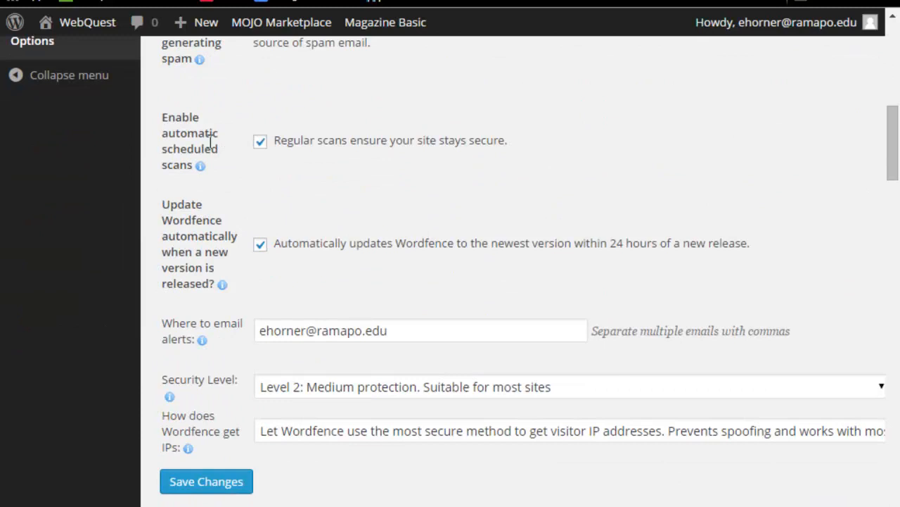
mouse_move(163, 160)
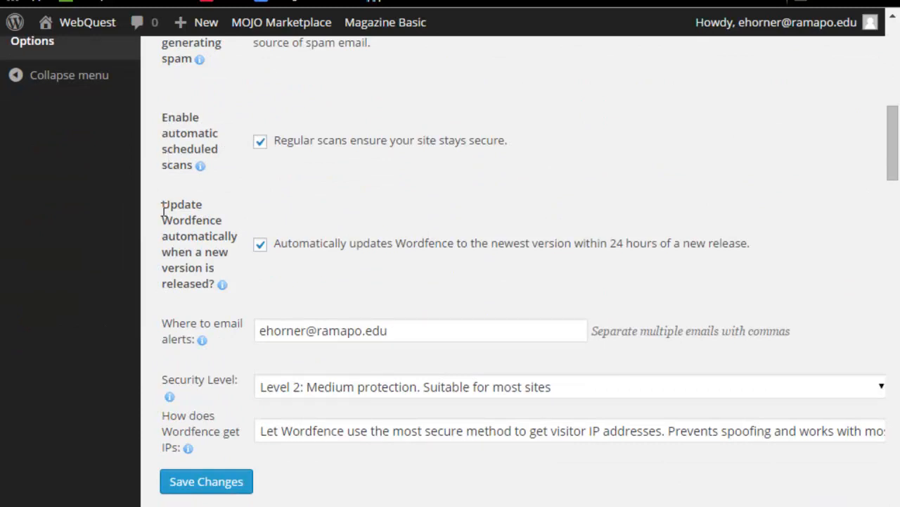
scroll(down, 3)
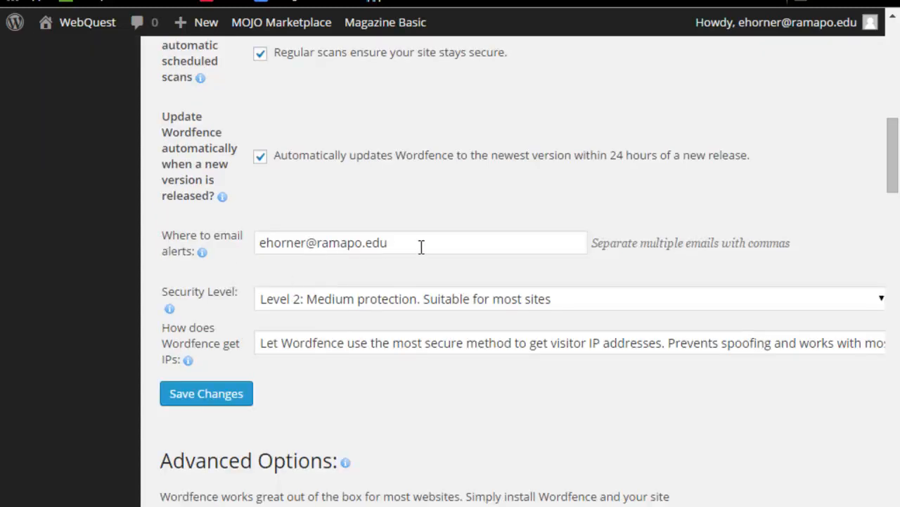
mouse_move(302, 307)
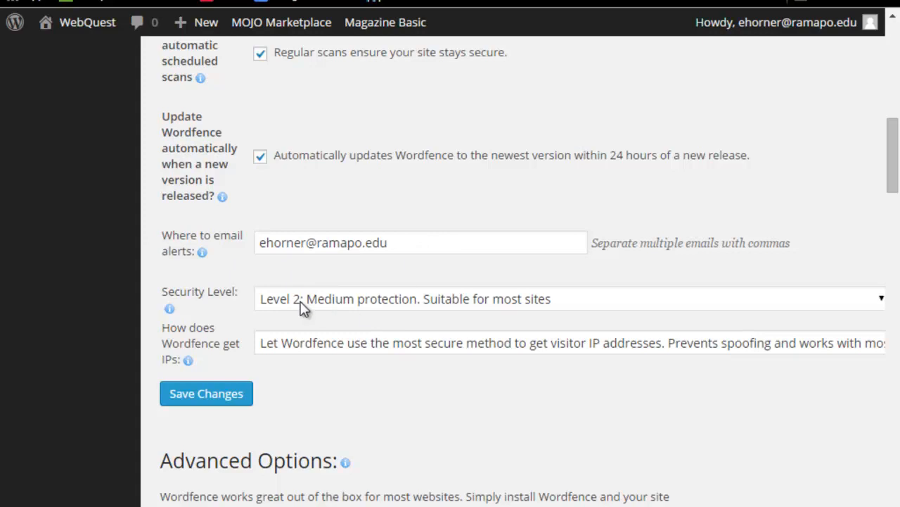
mouse_move(273, 311)
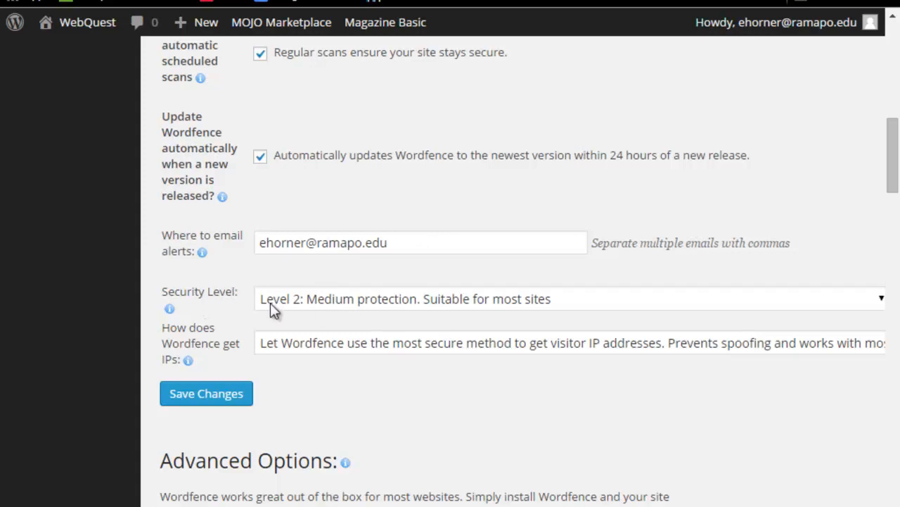
mouse_move(570, 311)
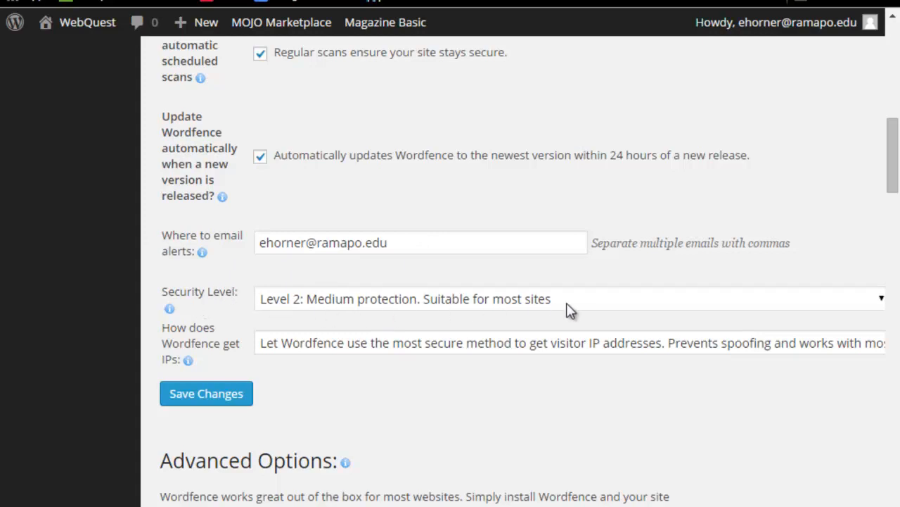
mouse_move(220, 304)
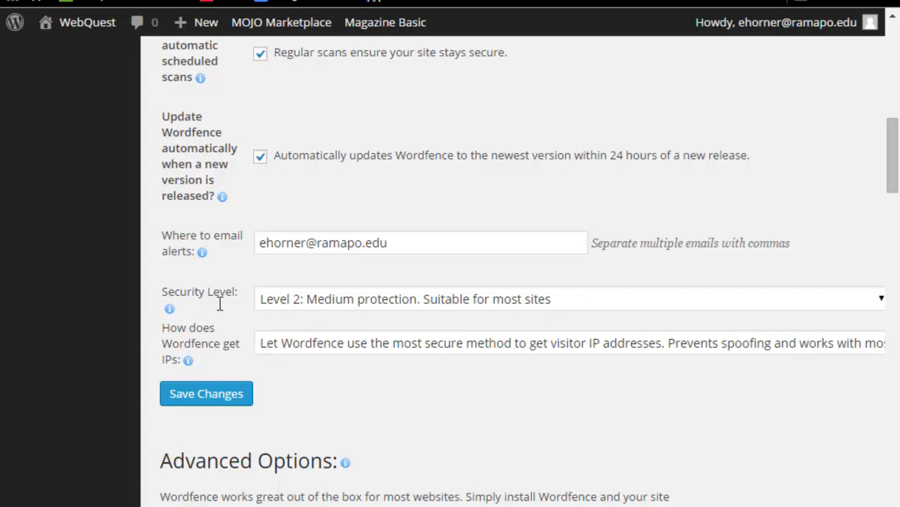
mouse_move(554, 308)
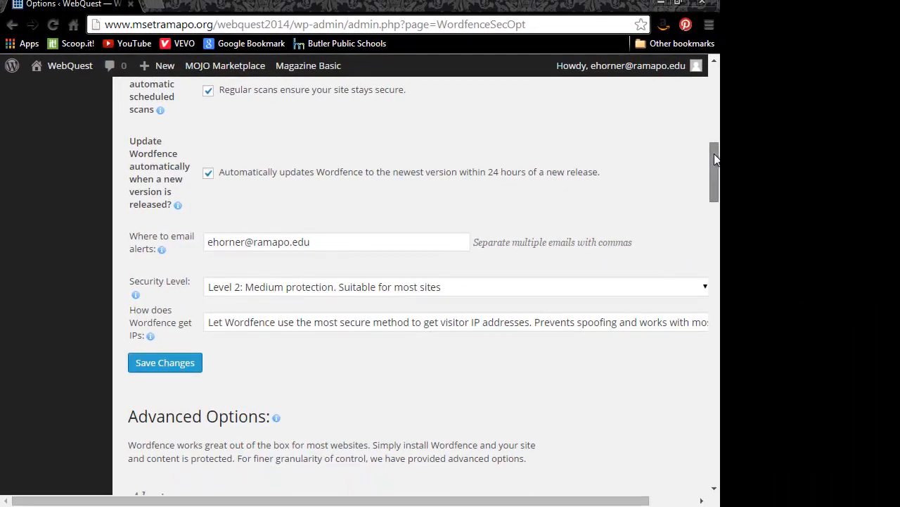
- Under Alerts, turn off 'Alert me when someone with administrator access signs in'
scroll(down, 3)
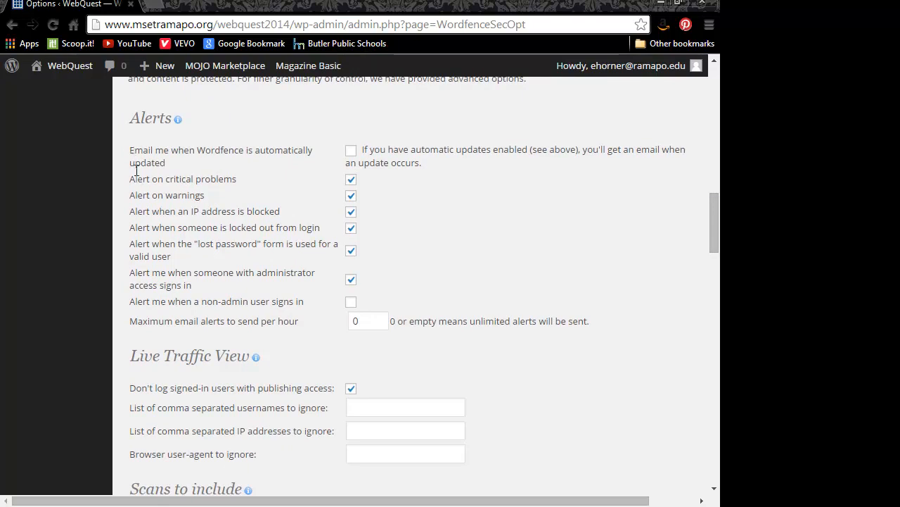
mouse_move(377, 151)
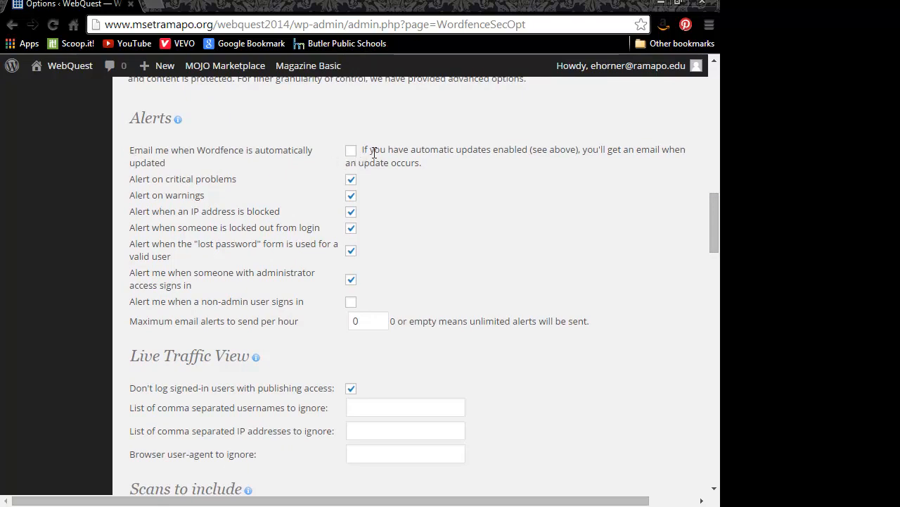
mouse_move(496, 276)
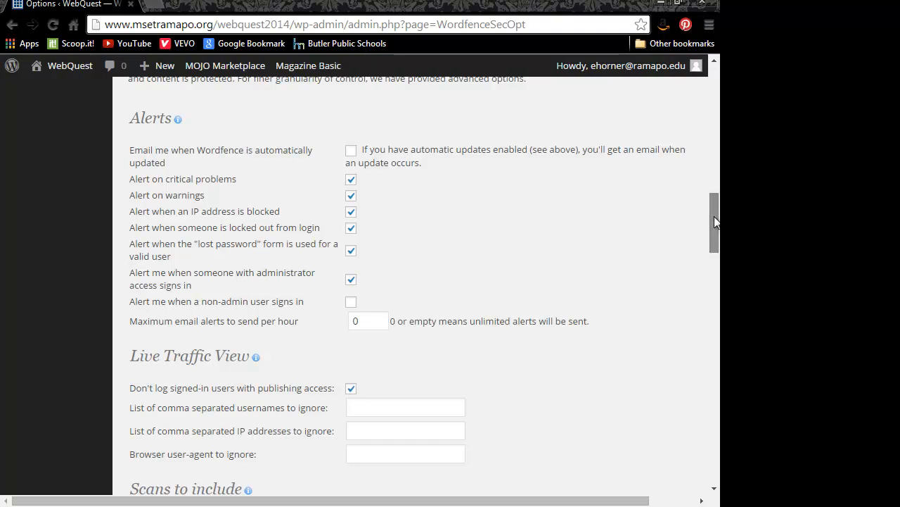
scroll(down, 3)
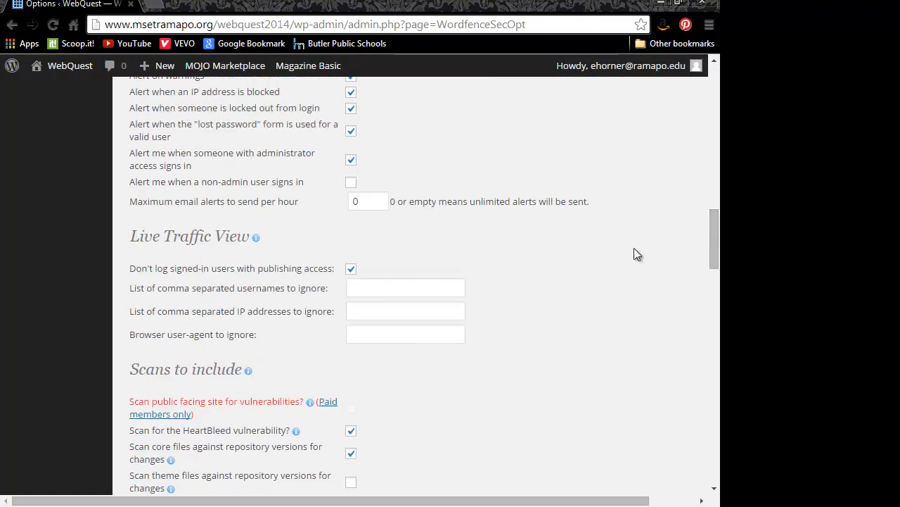
mouse_move(132, 151)
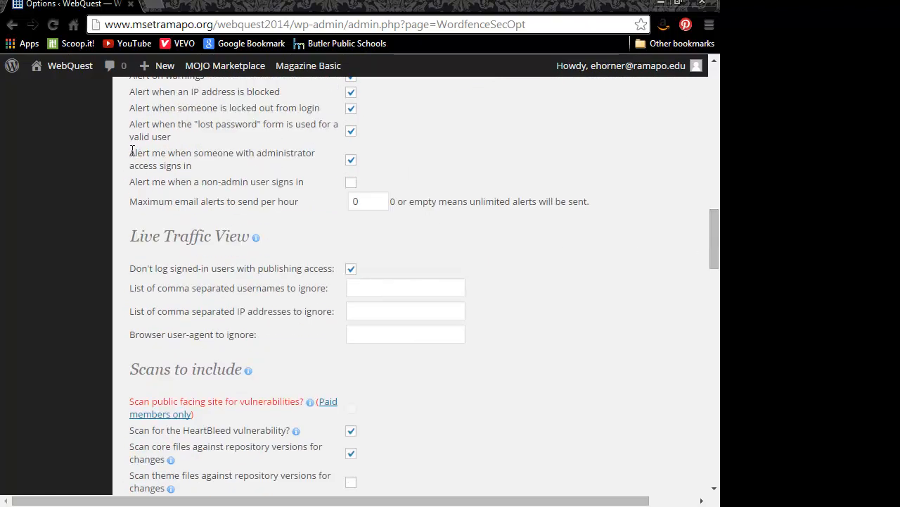
double_click(220, 152)
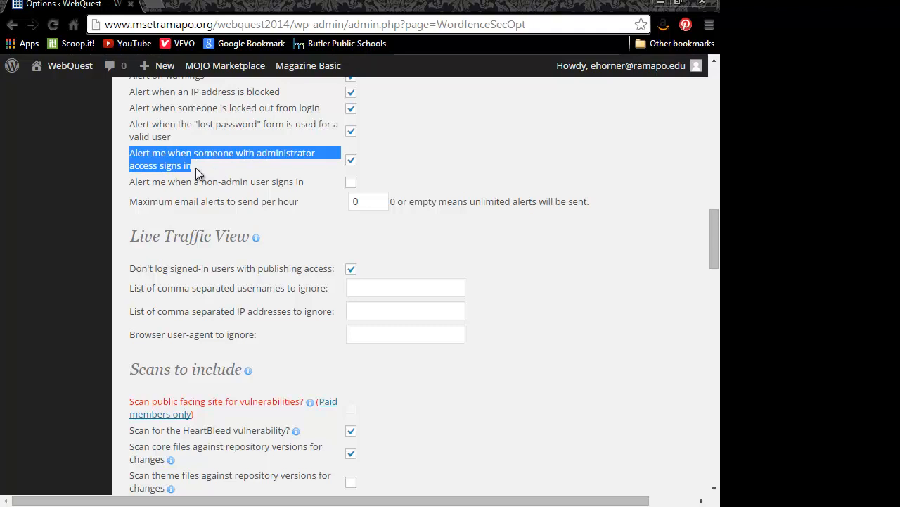
mouse_move(158, 242)
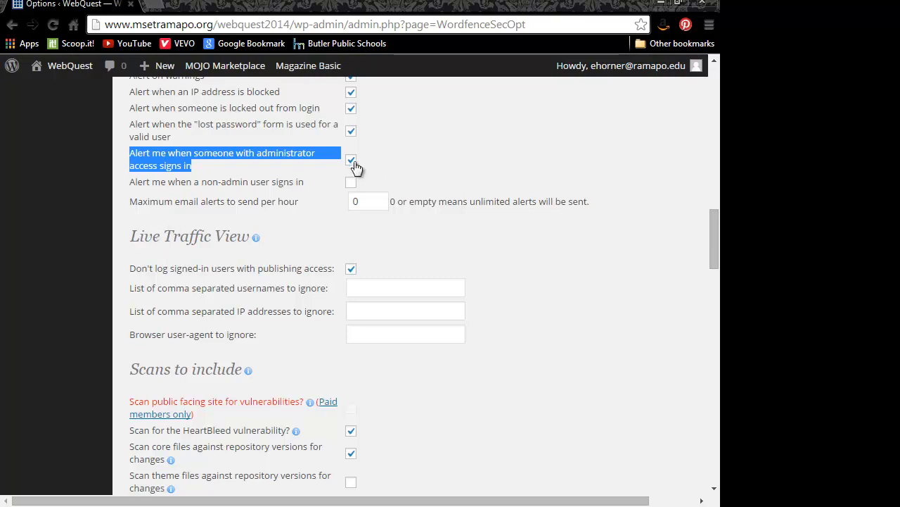
mouse_move(130, 157)
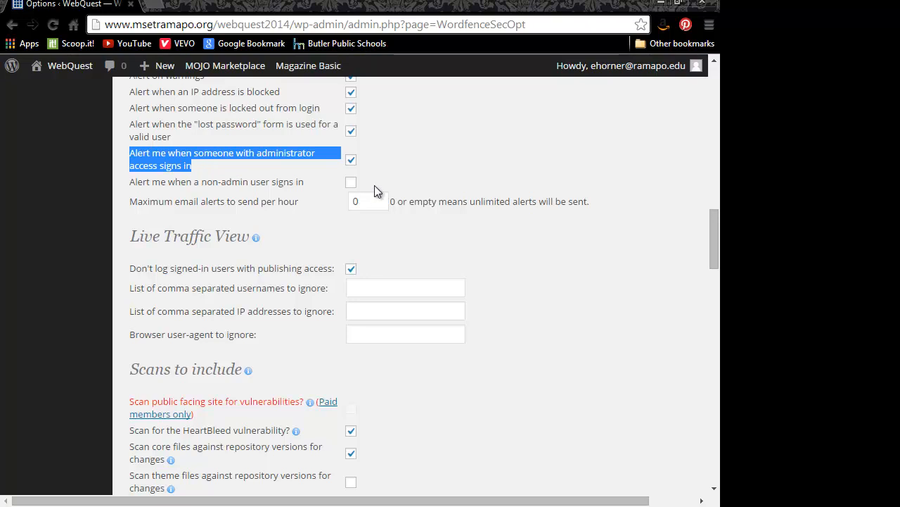
click(351, 160)
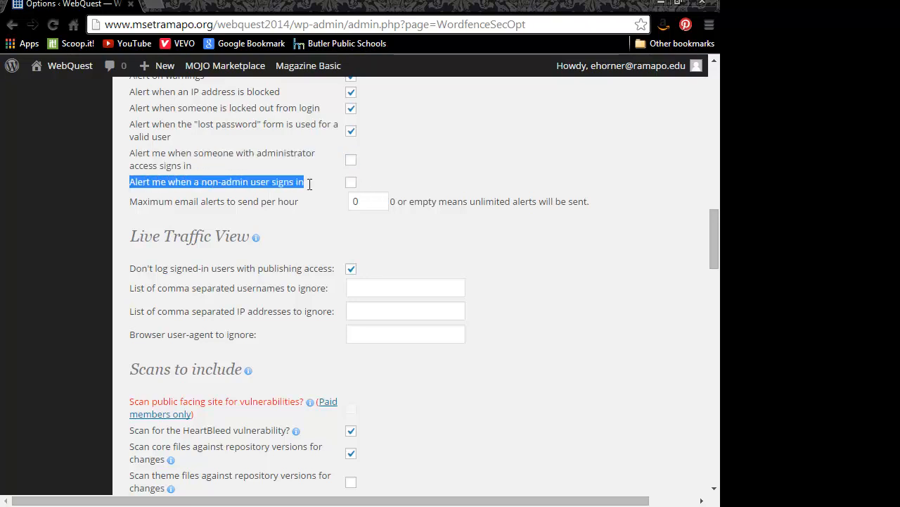
mouse_move(314, 189)
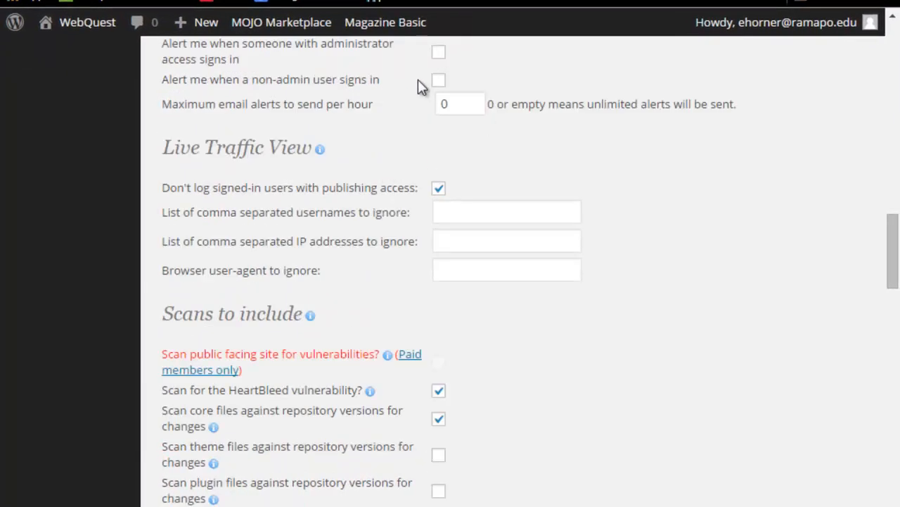
mouse_move(458, 139)
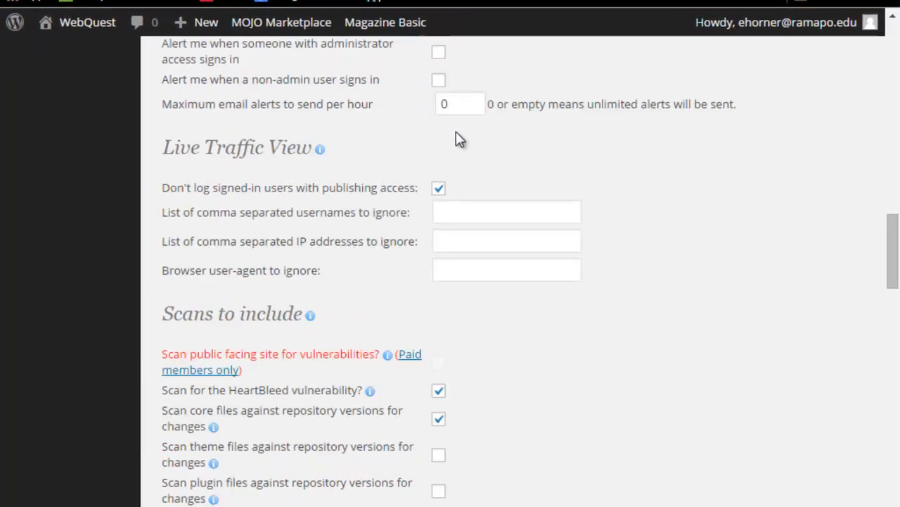
mouse_move(450, 94)
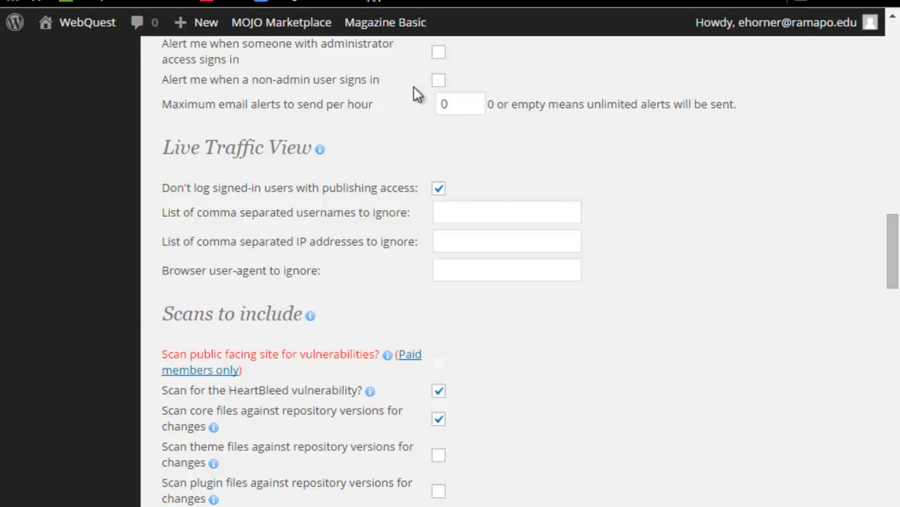
mouse_move(164, 194)
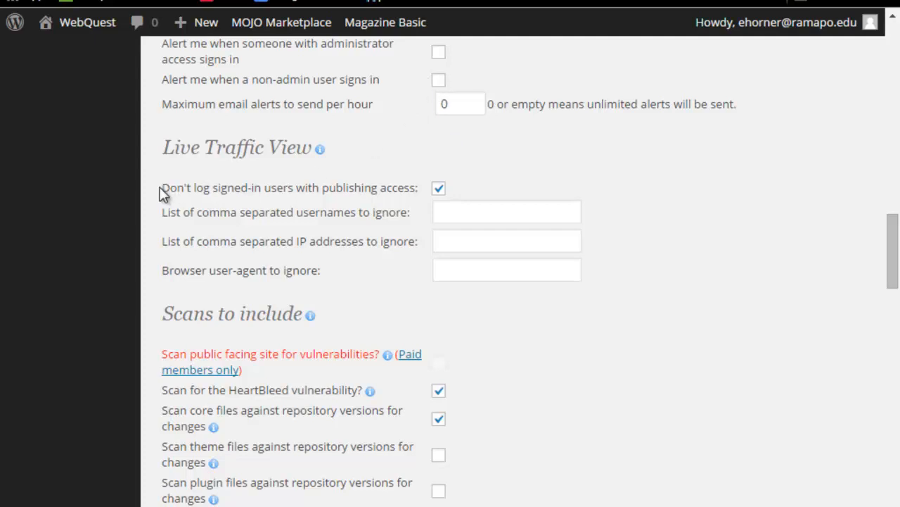
mouse_move(419, 194)
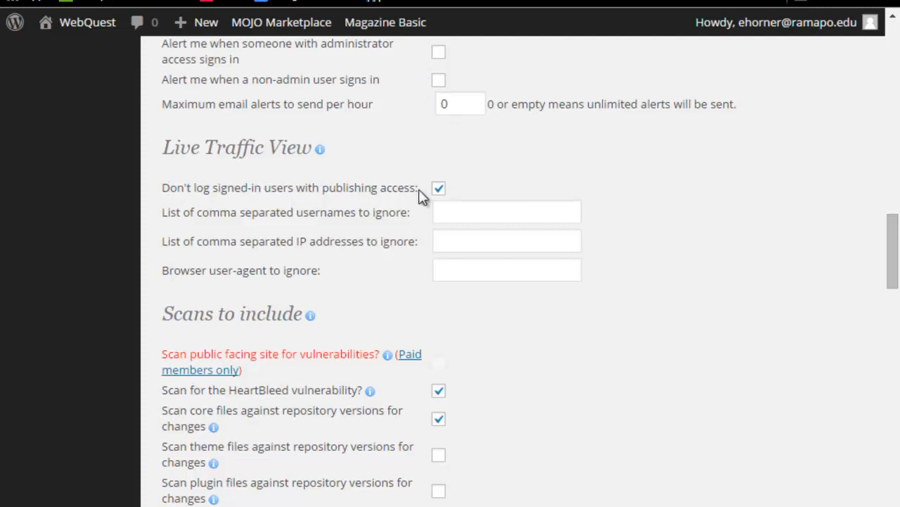
scroll(up, 3)
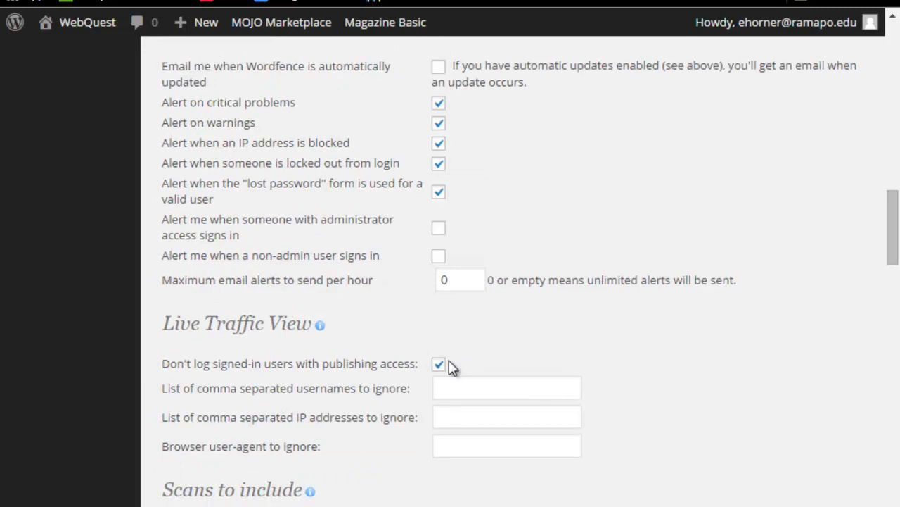
click(439, 363)
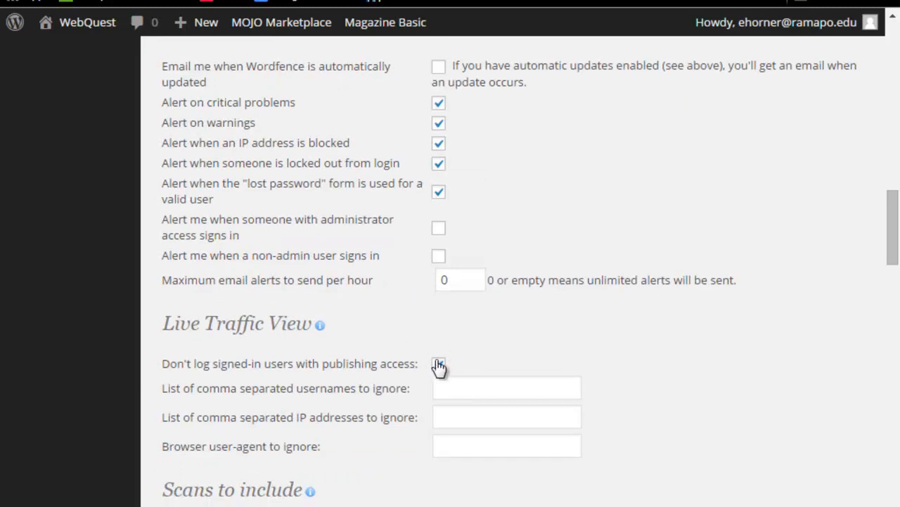
click(439, 363)
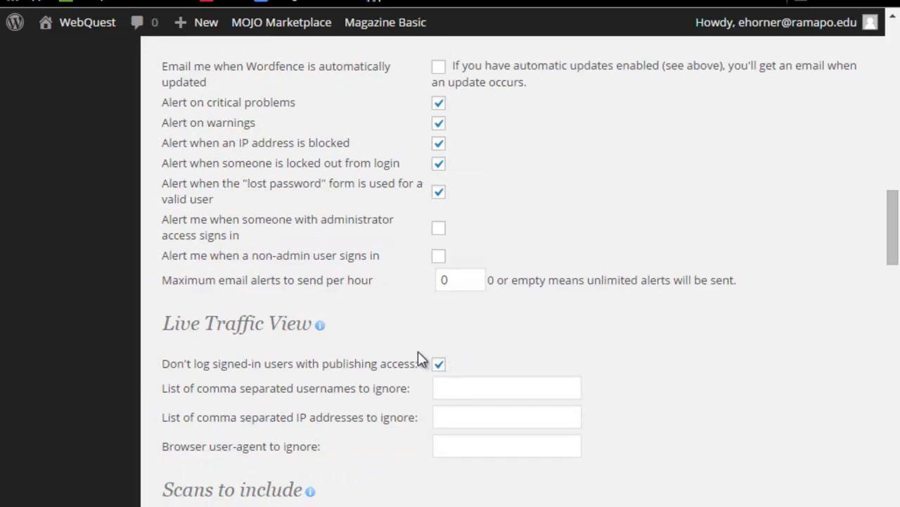
mouse_move(369, 259)
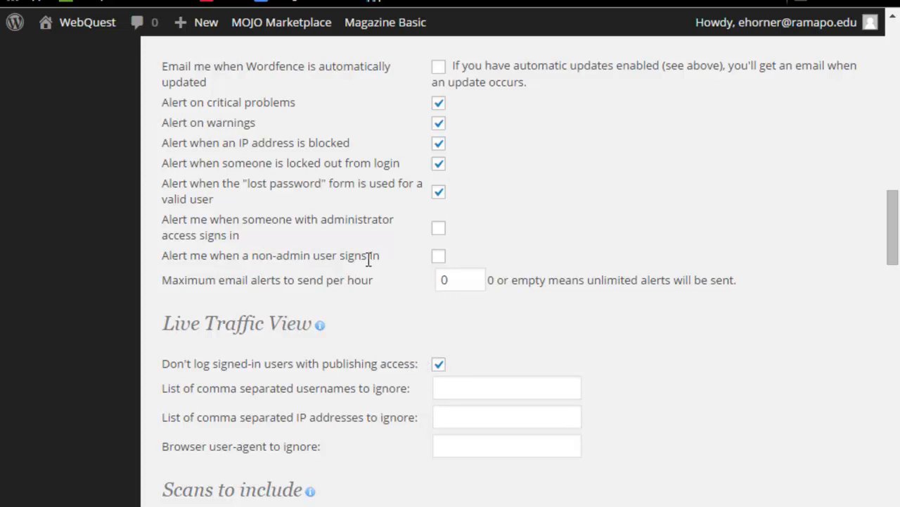
mouse_move(464, 358)
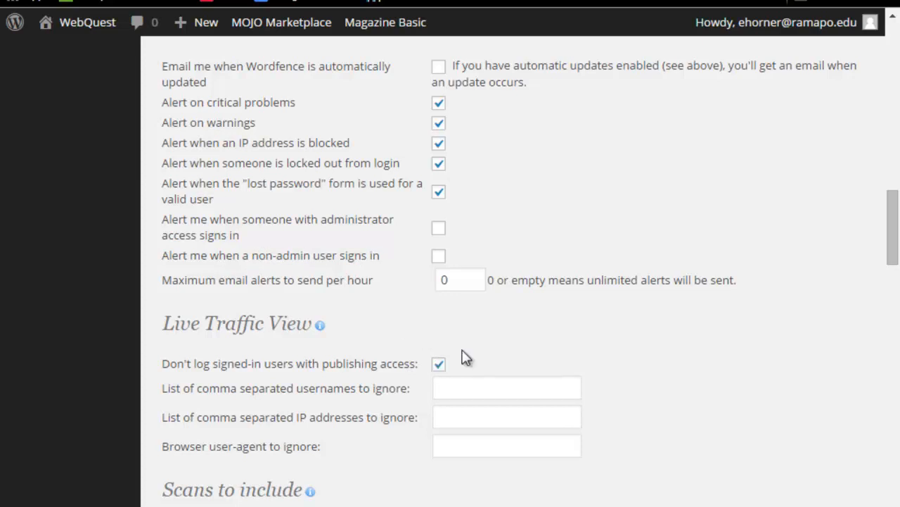
scroll(down, 3)
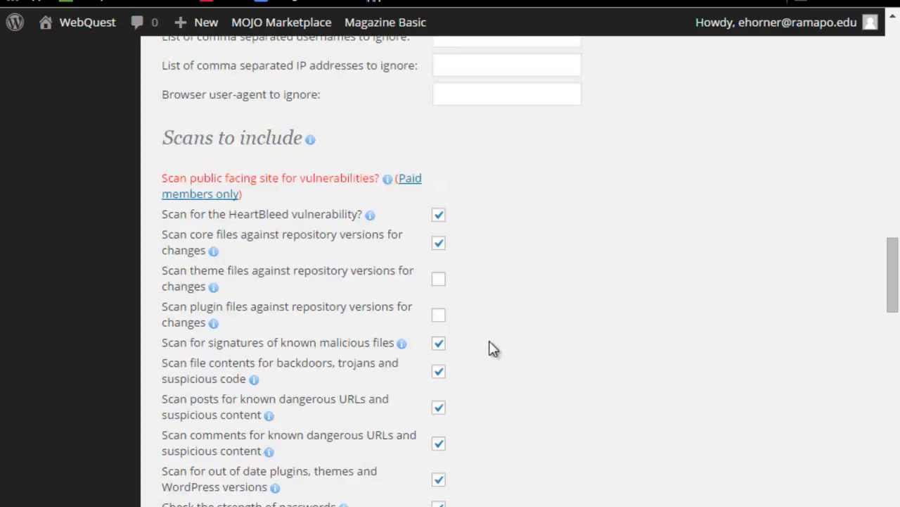
mouse_move(484, 321)
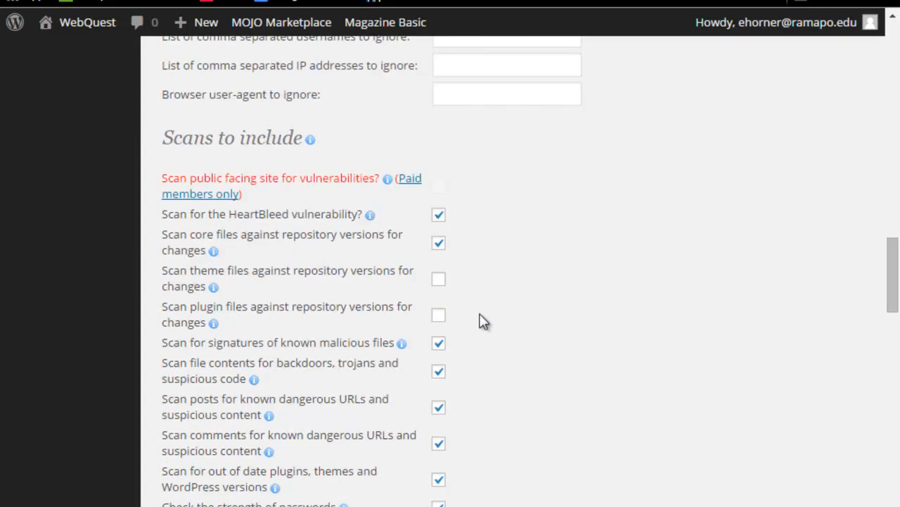
mouse_move(181, 139)
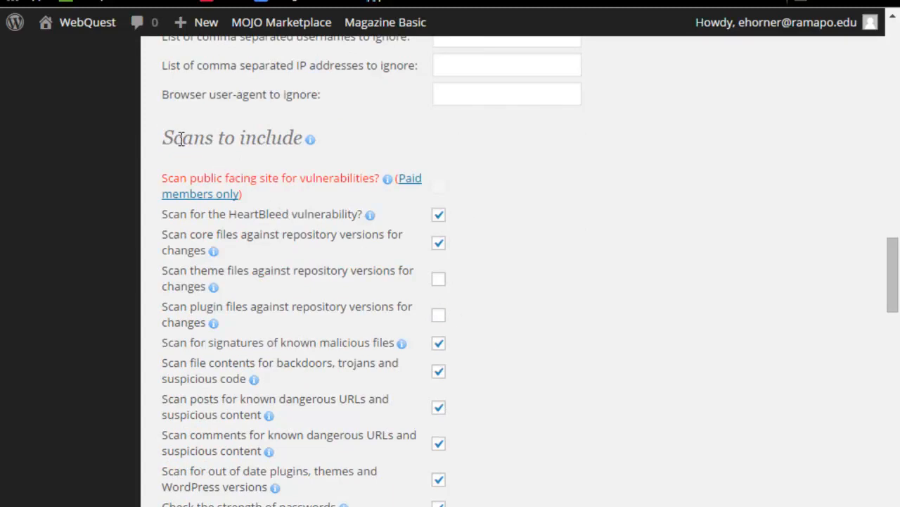
mouse_move(219, 296)
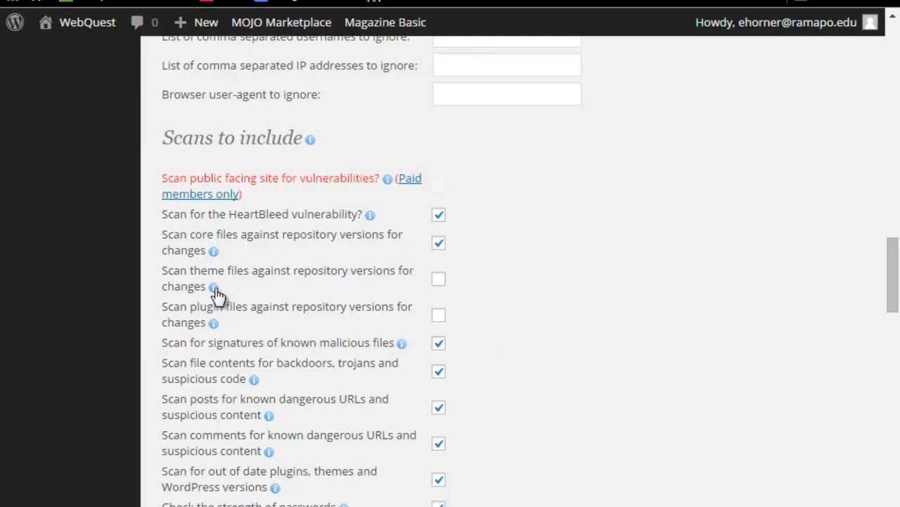
click(213, 287)
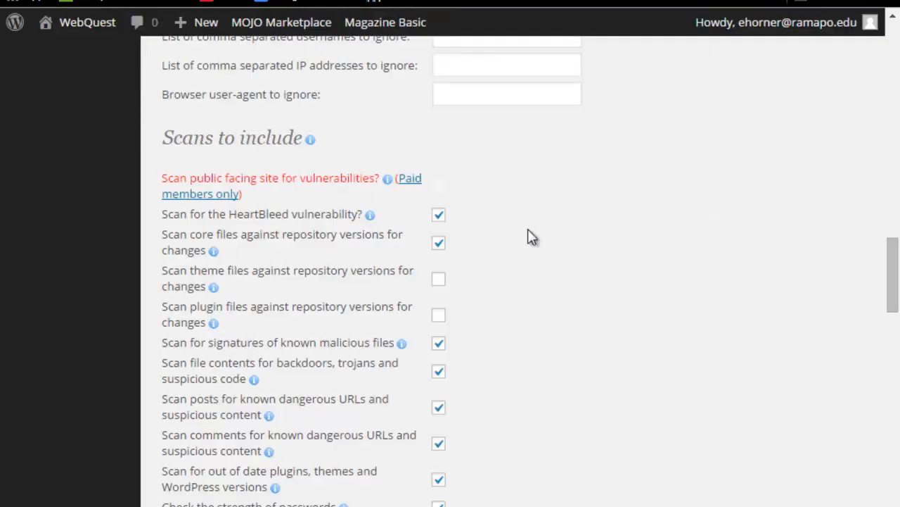
scroll(down, 3)
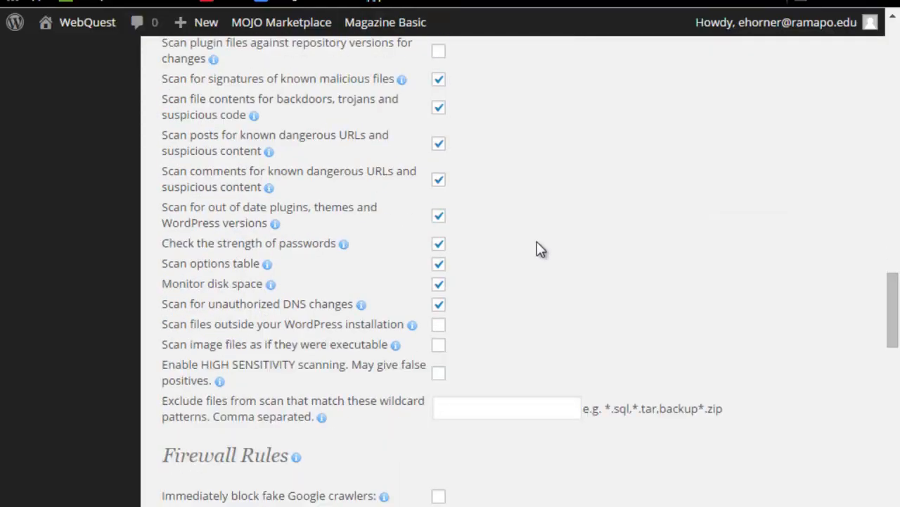
scroll(down, 3)
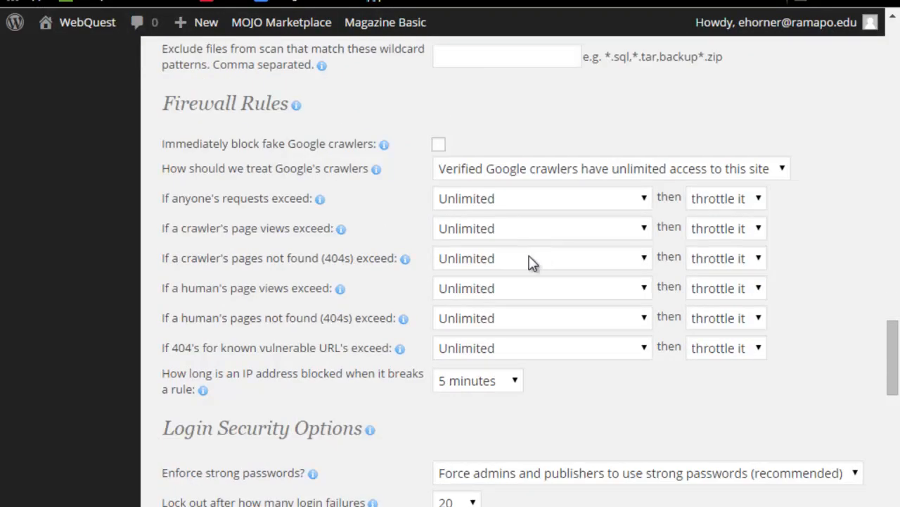
mouse_move(211, 158)
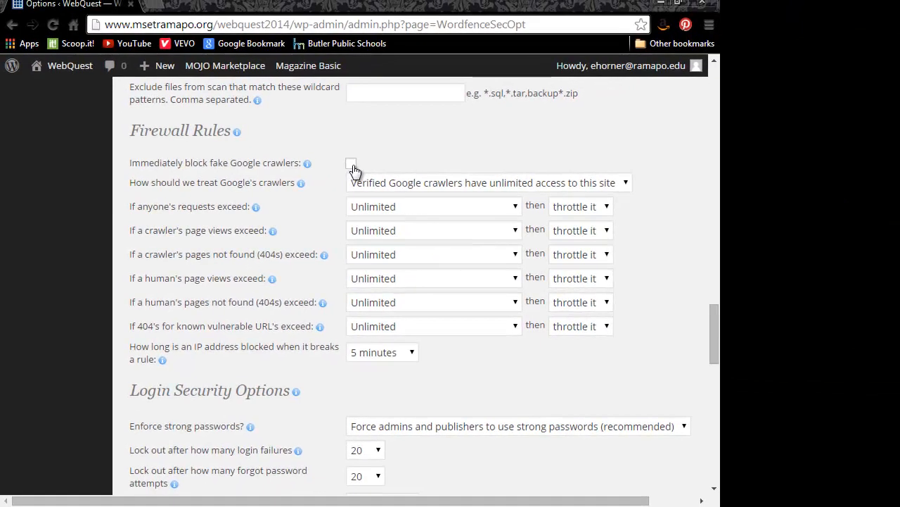
click(352, 164)
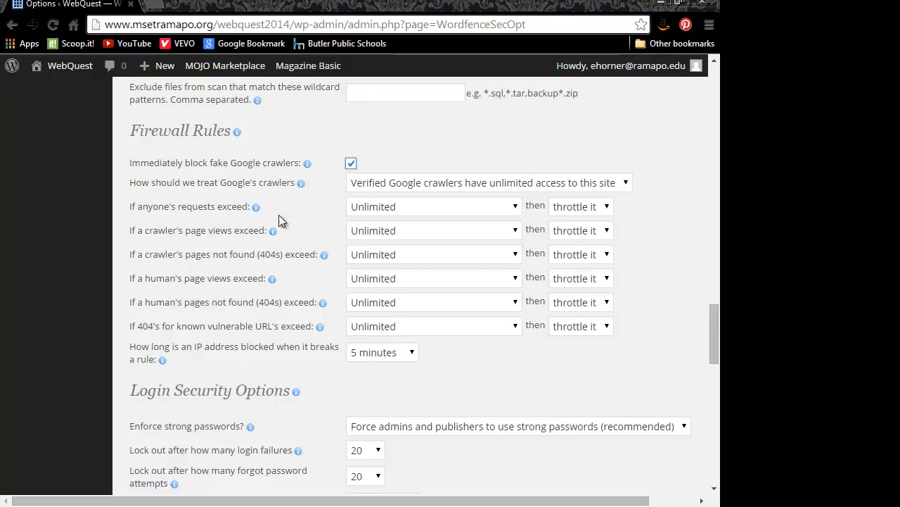
mouse_move(367, 271)
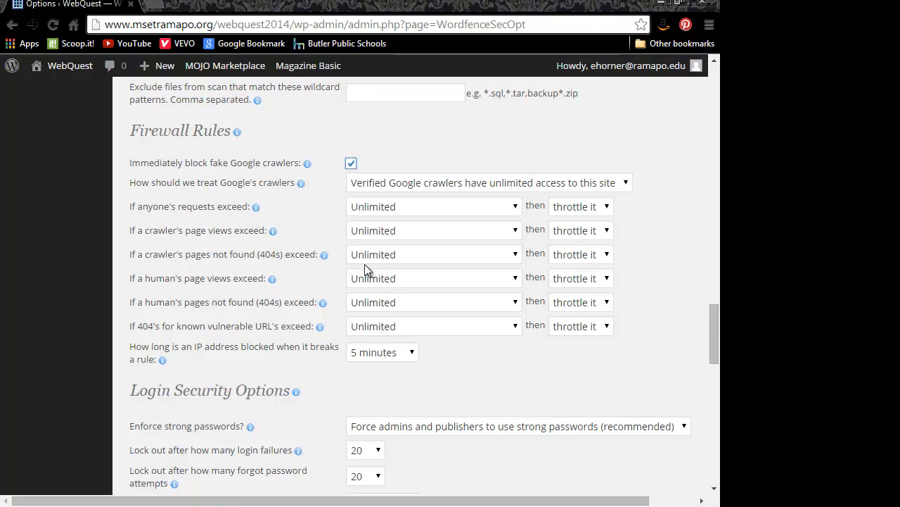
mouse_move(438, 208)
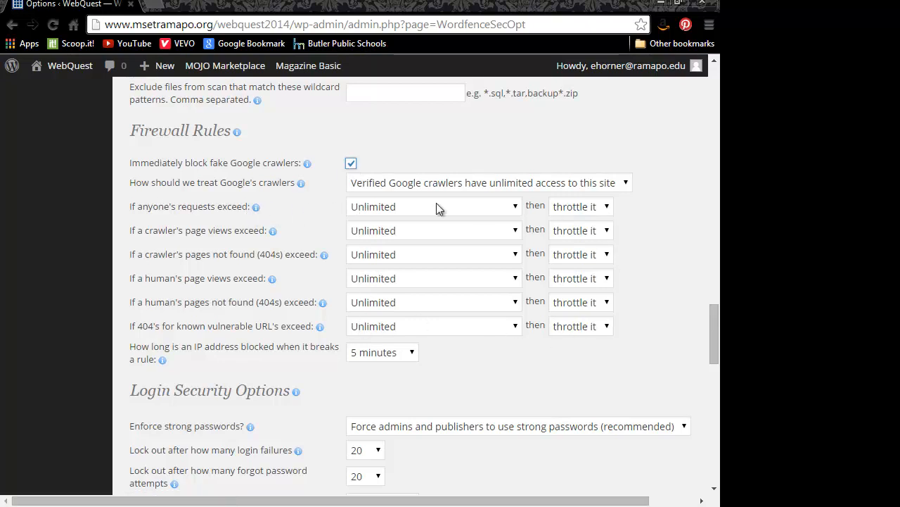
mouse_move(380, 220)
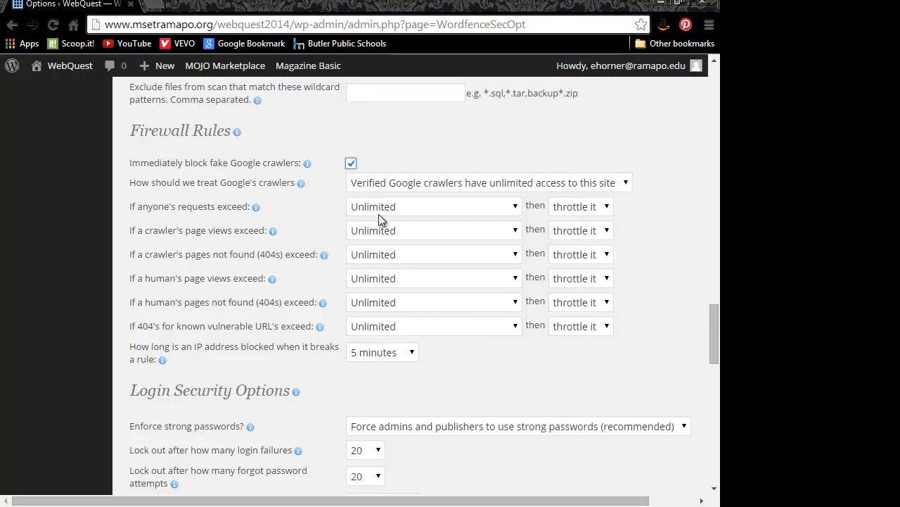
mouse_move(144, 236)
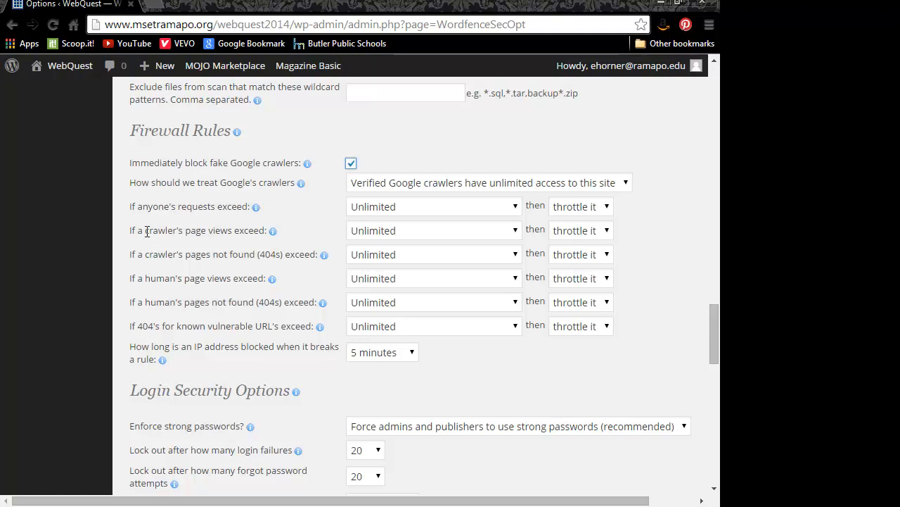
double_click(163, 231)
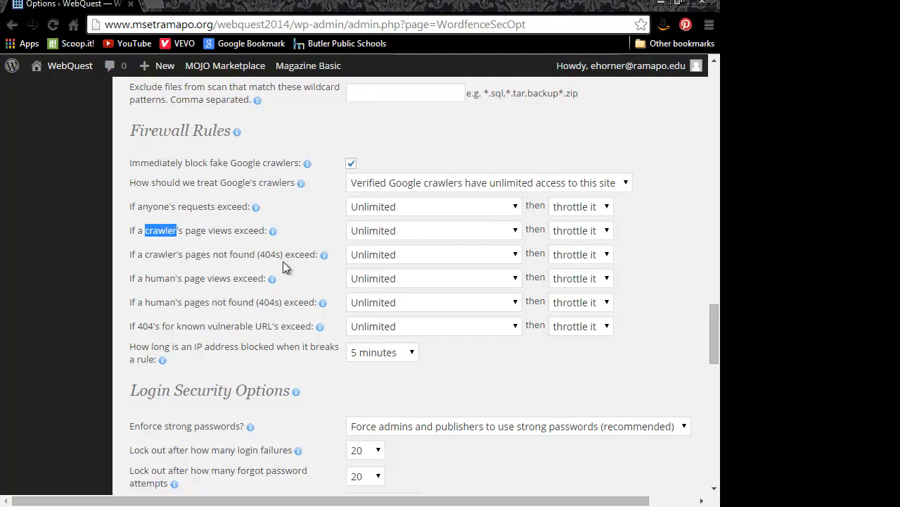
mouse_move(391, 388)
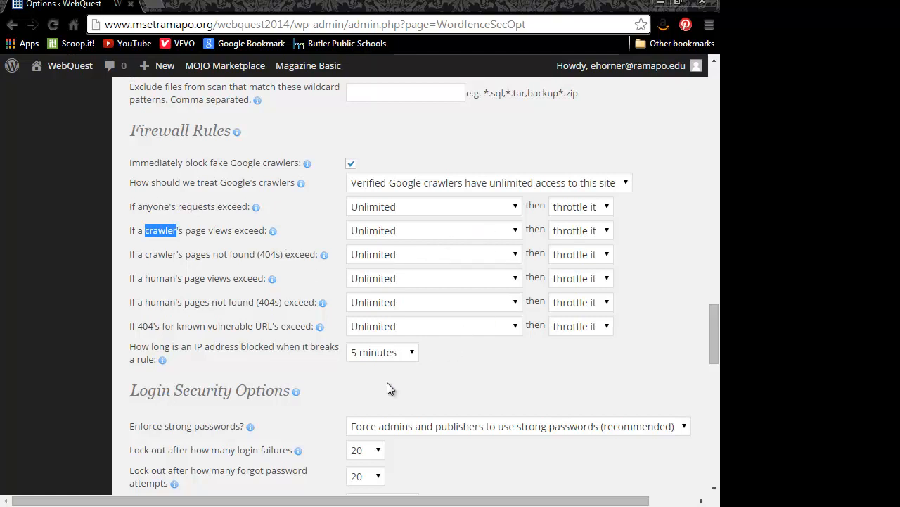
scroll(down, 3)
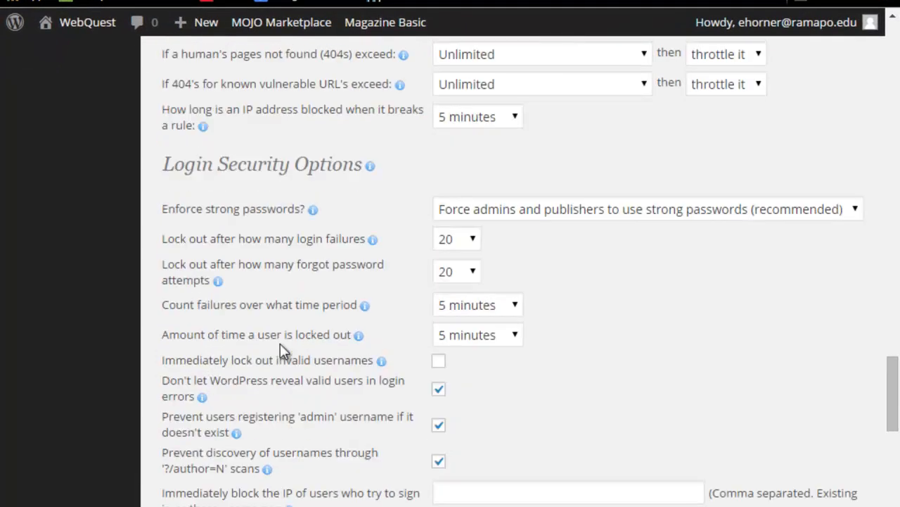
scroll(down, 3)
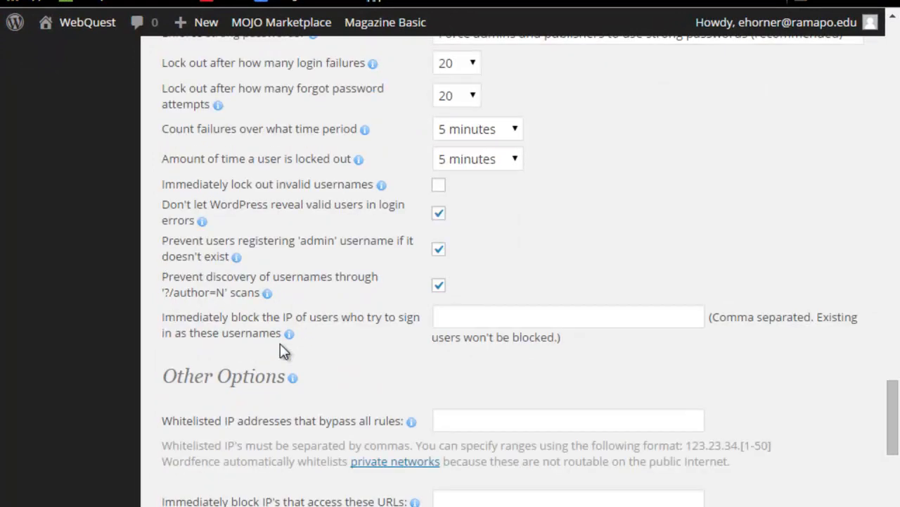
scroll(up, 3)
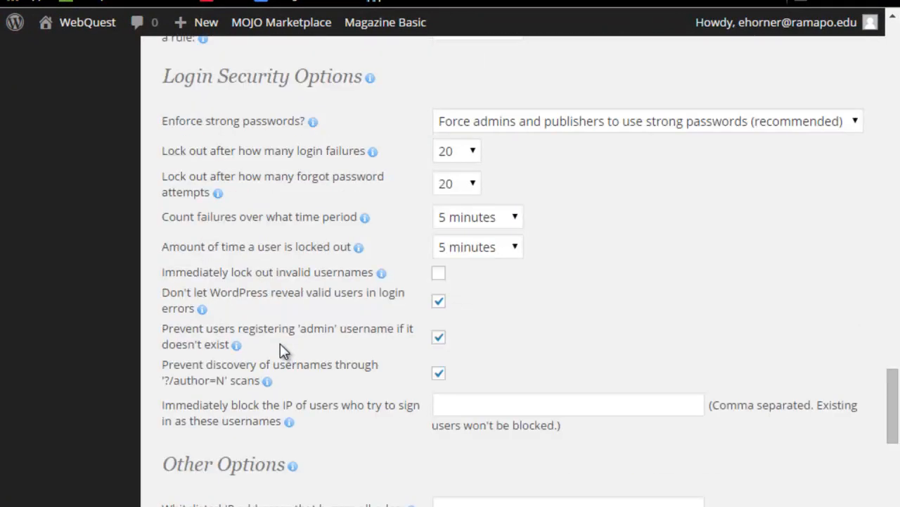
mouse_move(276, 358)
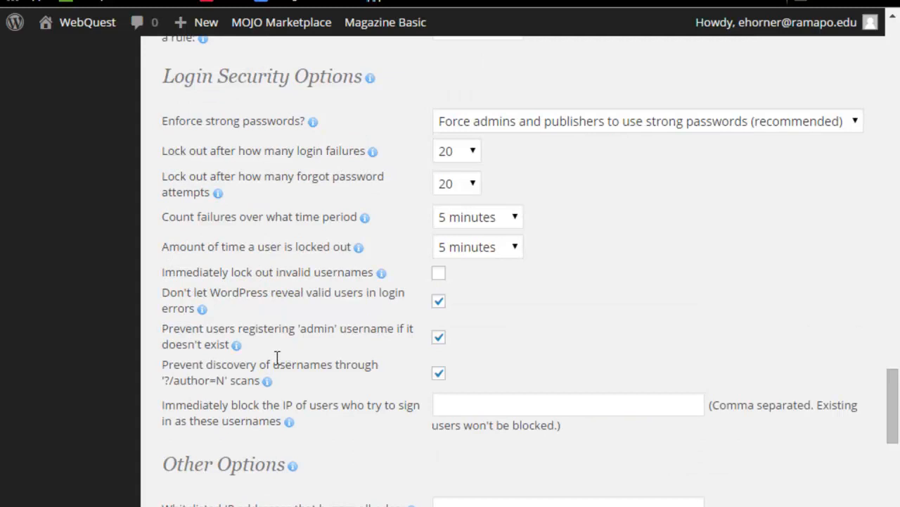
mouse_move(281, 228)
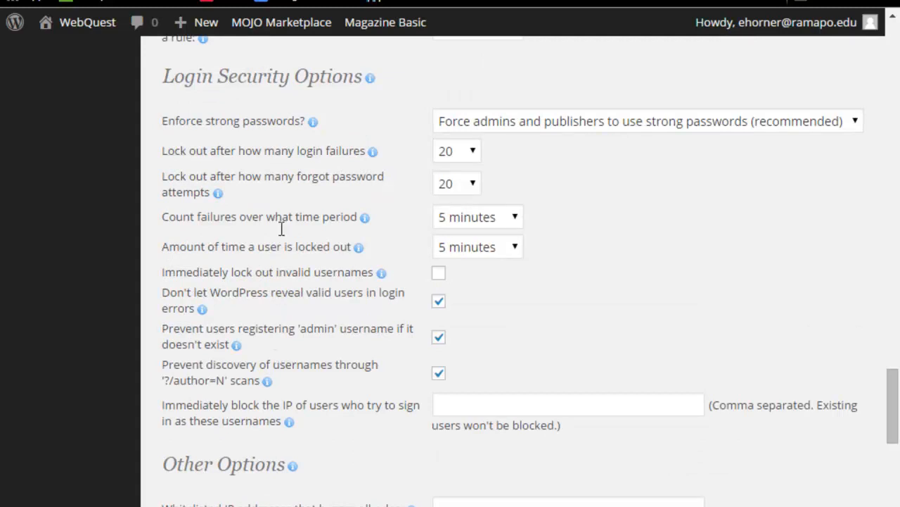
mouse_move(382, 199)
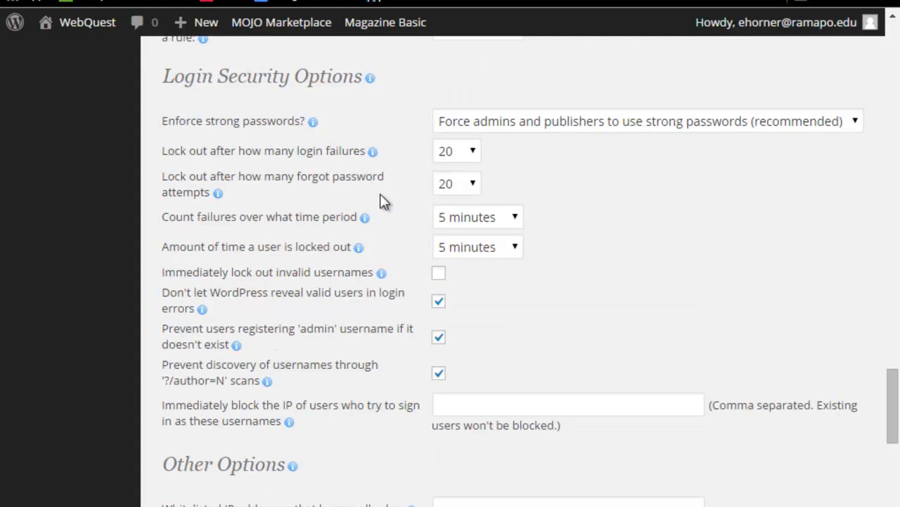
scroll(down, 3)
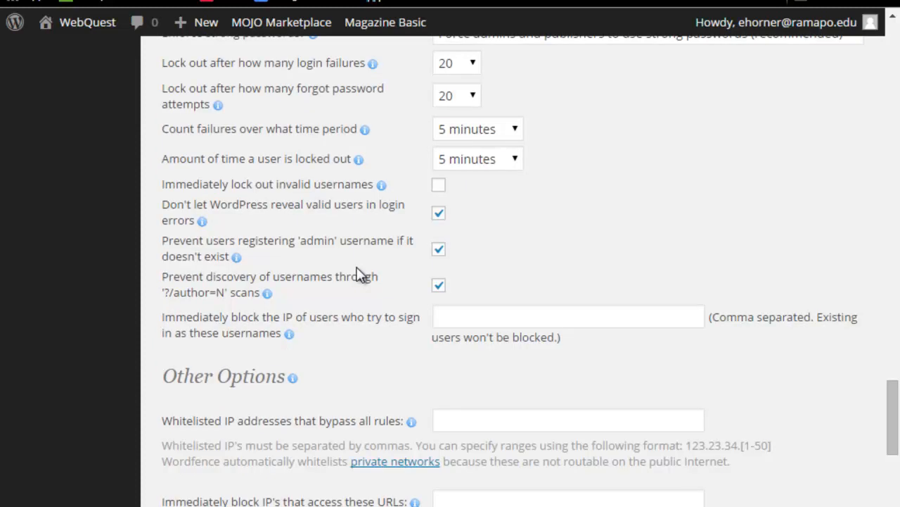
mouse_move(163, 183)
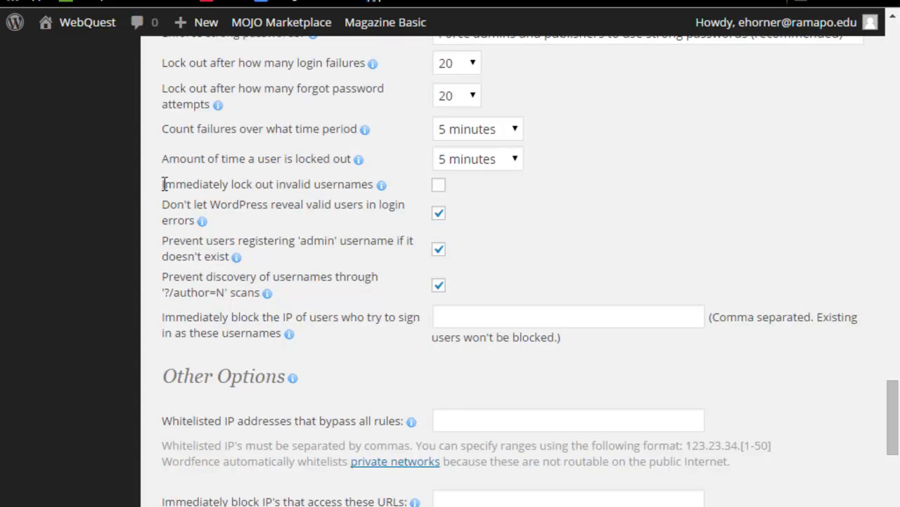
mouse_move(254, 183)
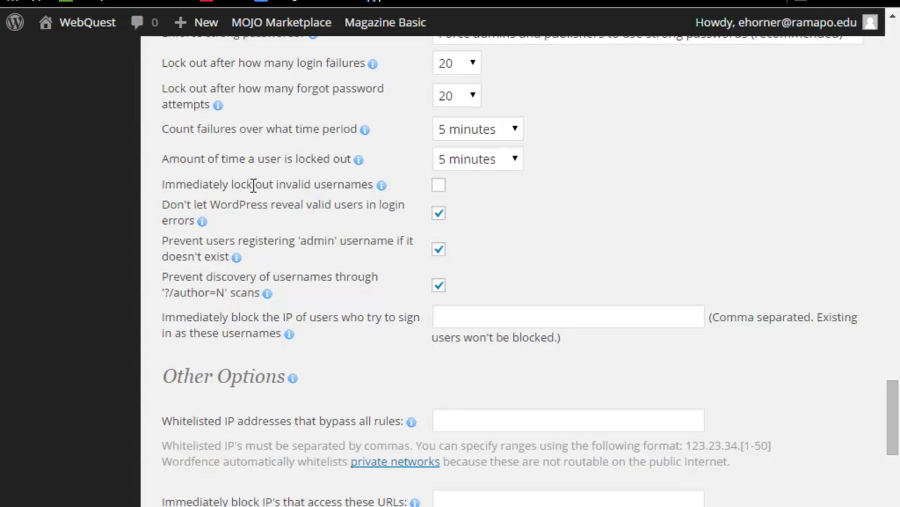
mouse_move(382, 189)
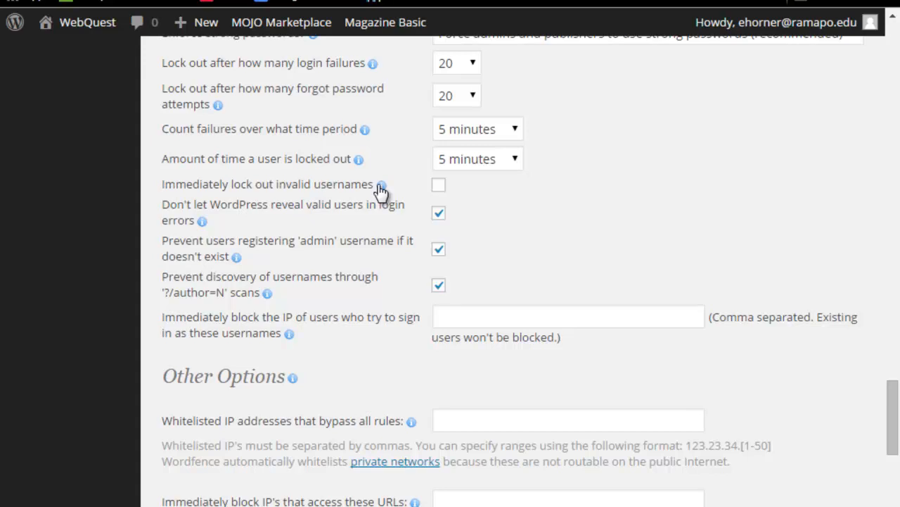
mouse_move(315, 183)
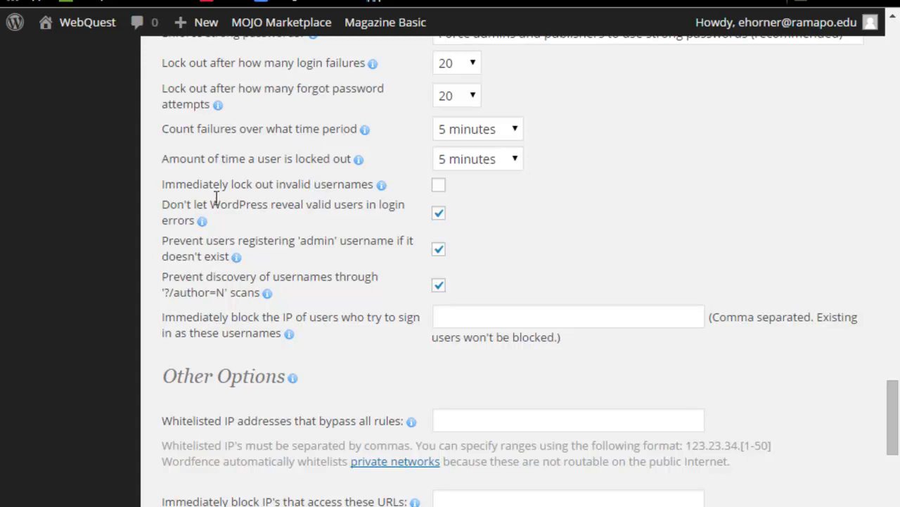
mouse_move(289, 184)
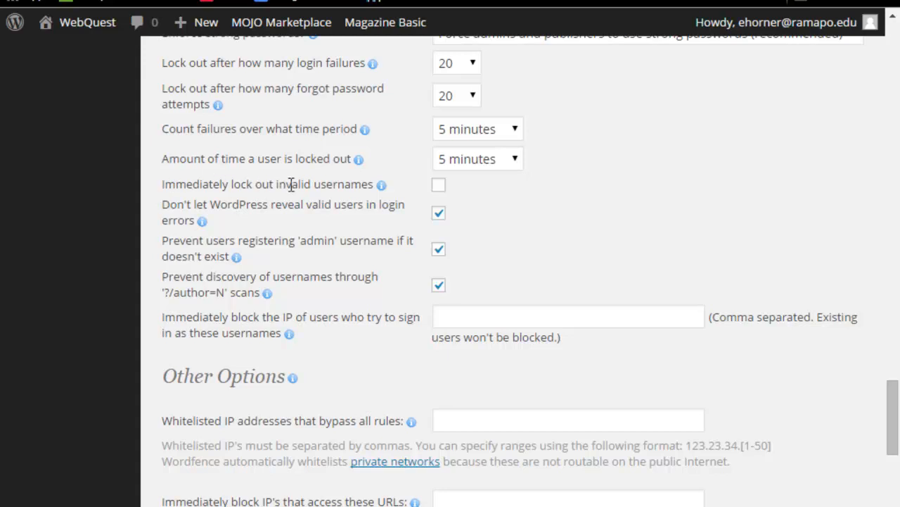
mouse_move(312, 183)
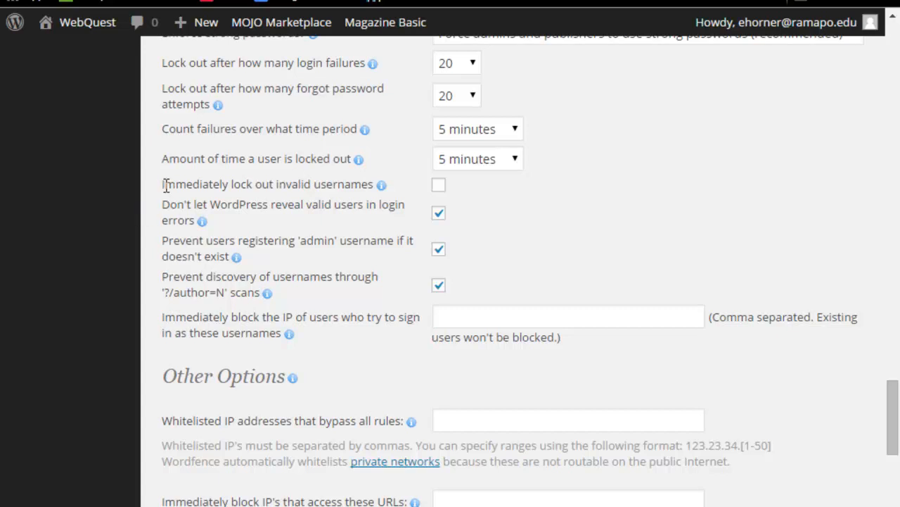
mouse_move(514, 288)
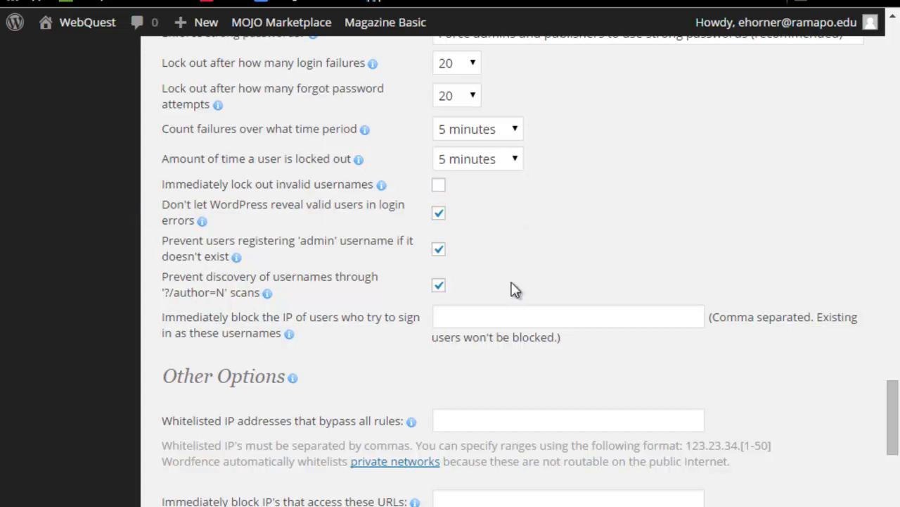
scroll(down, 3)
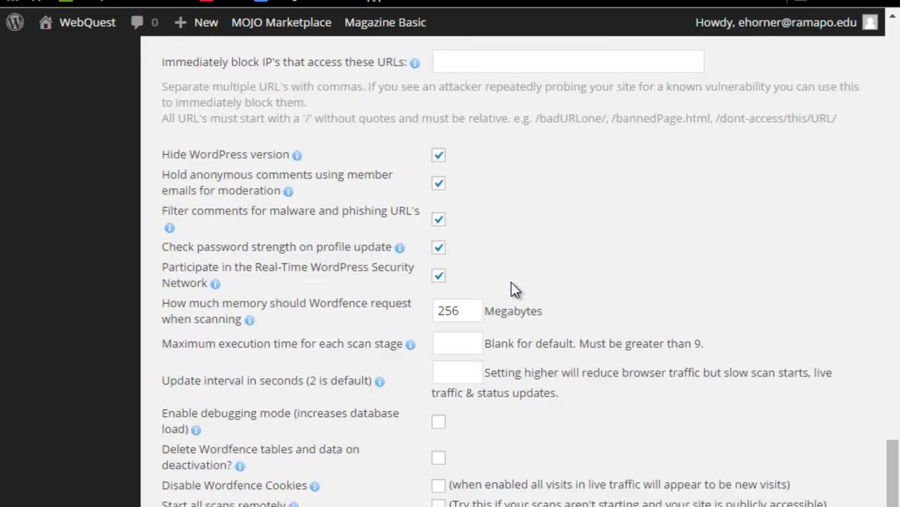
mouse_move(462, 284)
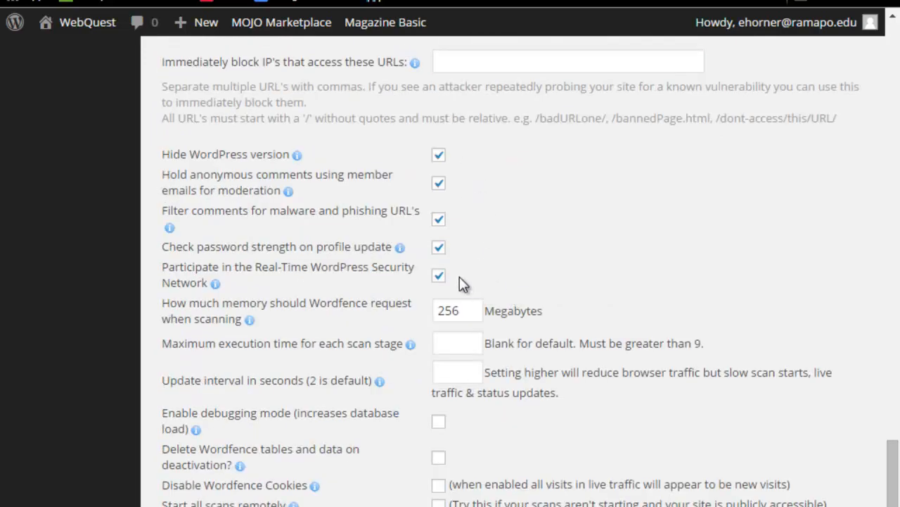
scroll(down, 3)
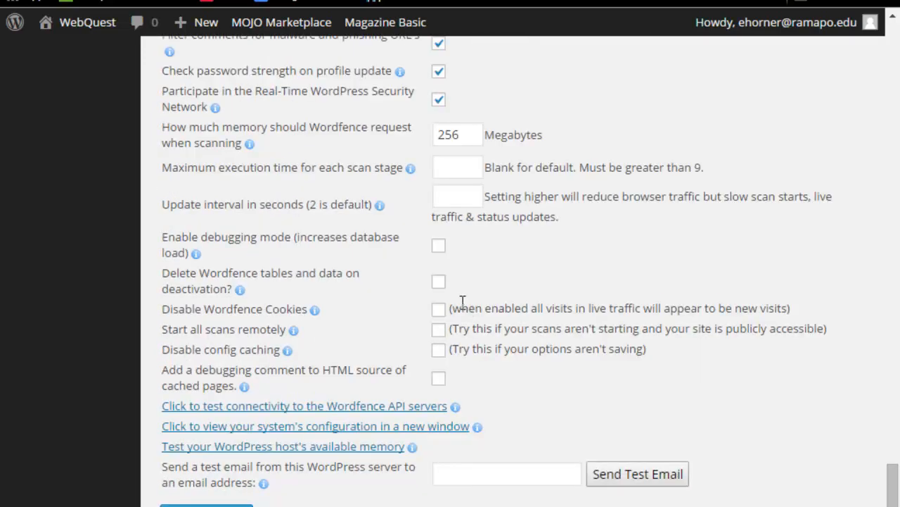
mouse_move(405, 349)
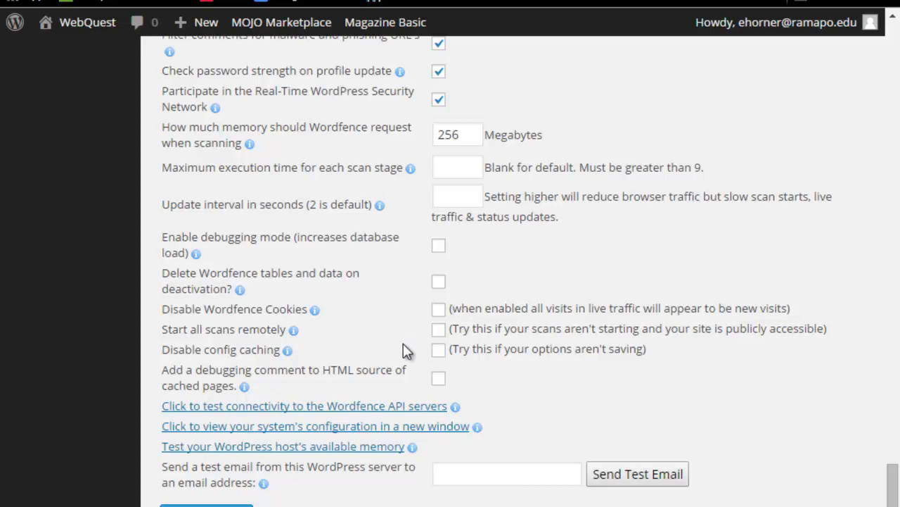
mouse_move(473, 444)
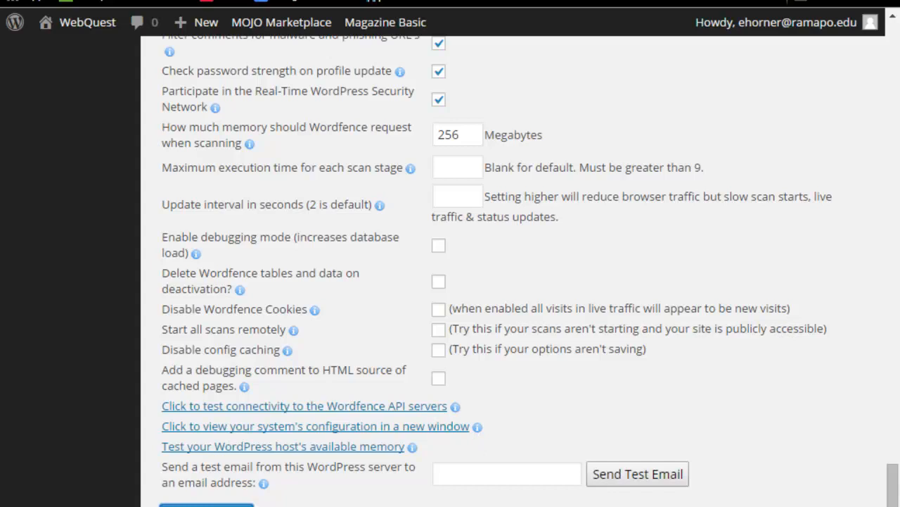
scroll(up, 3)
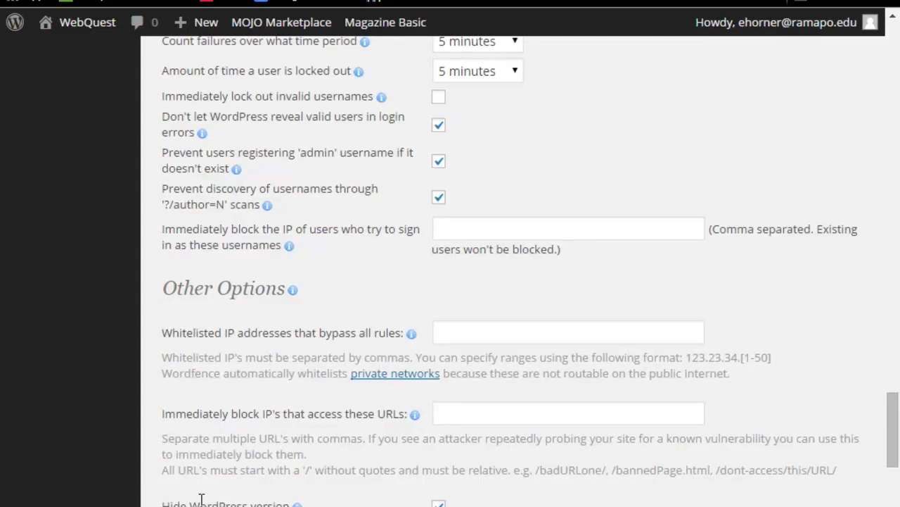
scroll(up, 3)
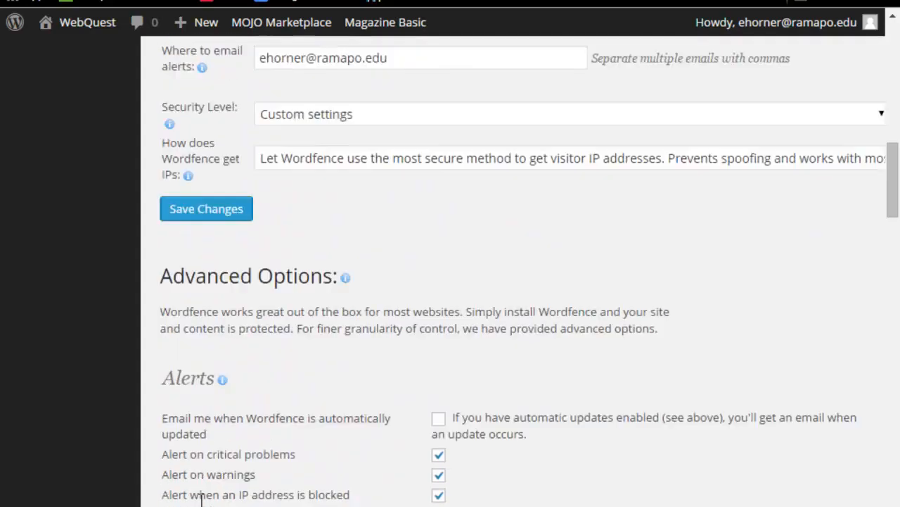
scroll(up, 3)
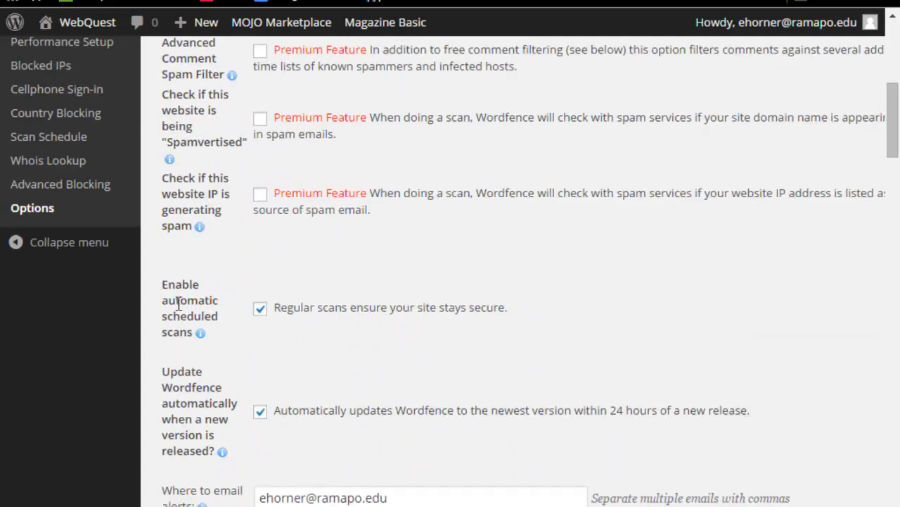